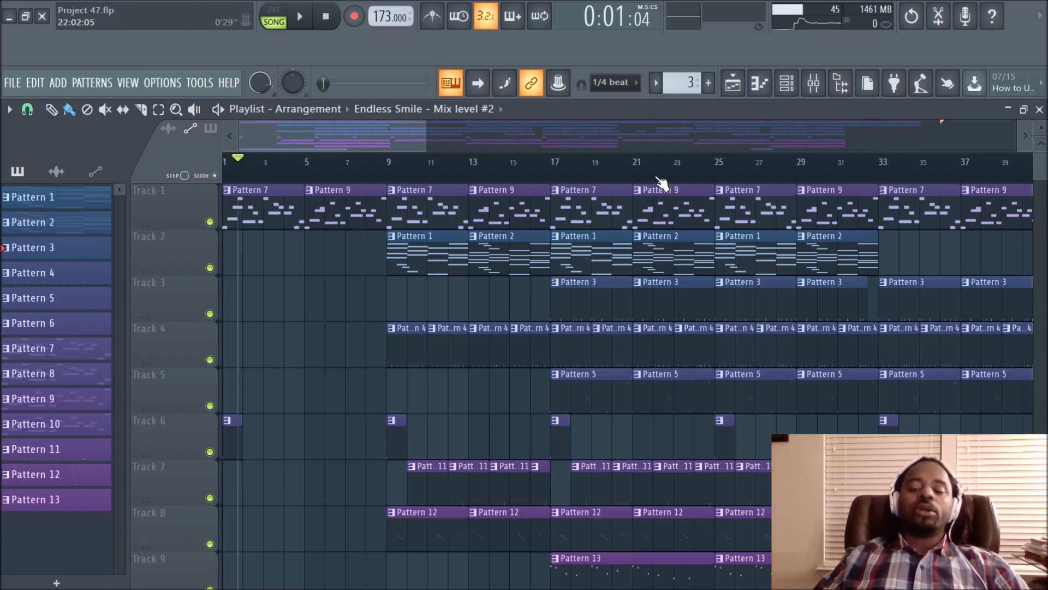
pyautogui.moveTo(692, 189)
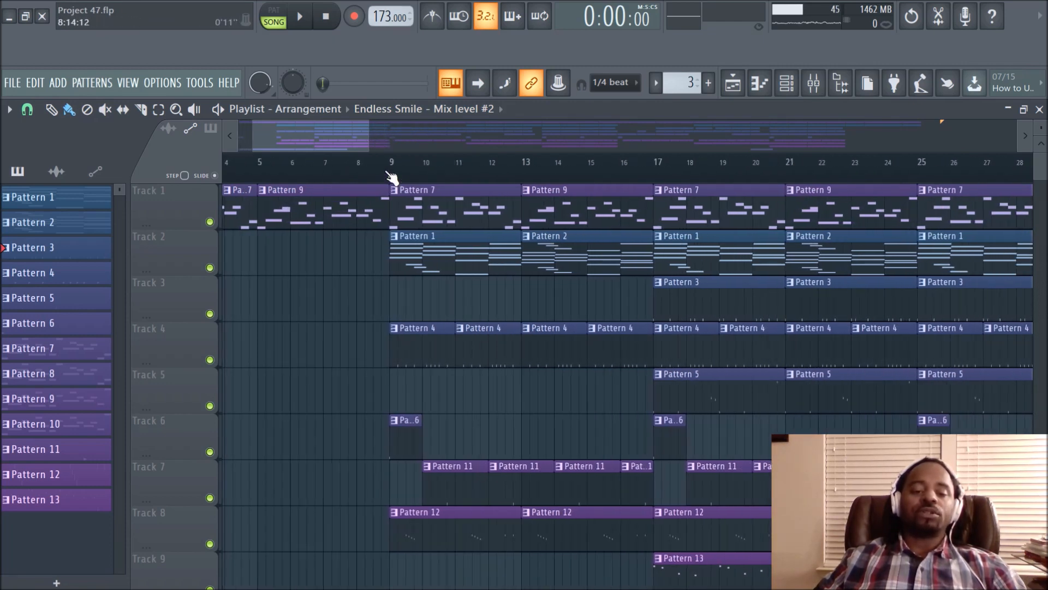
# Audition the beat, copy Patterns 1 and 2 to the start of Track 2, then bring up the arrangements list
pyautogui.click(300, 16)
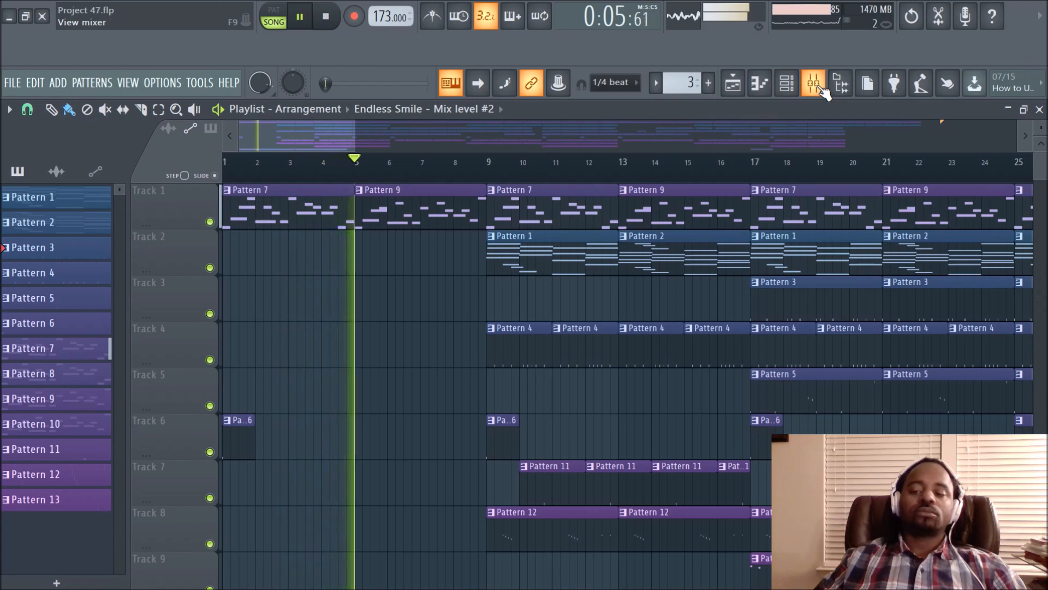
pyautogui.click(812, 83)
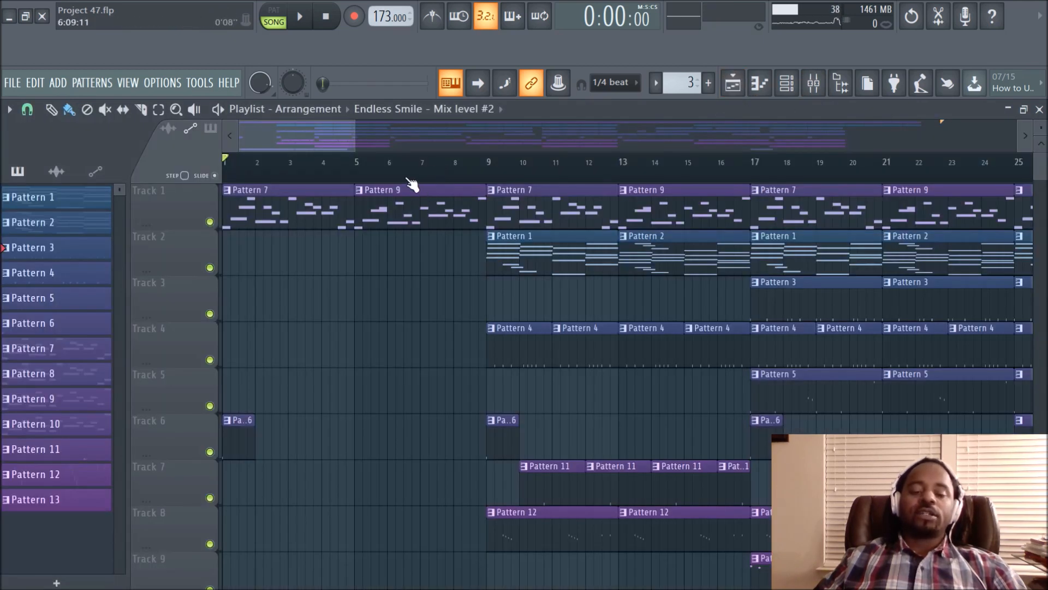
pyautogui.click(551, 251)
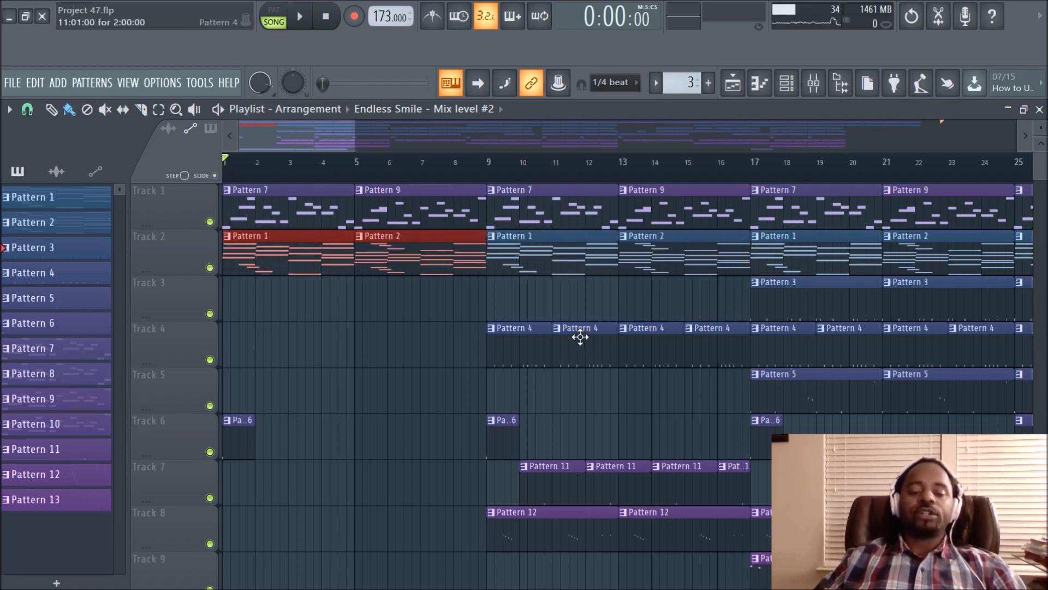
pyautogui.click(299, 16)
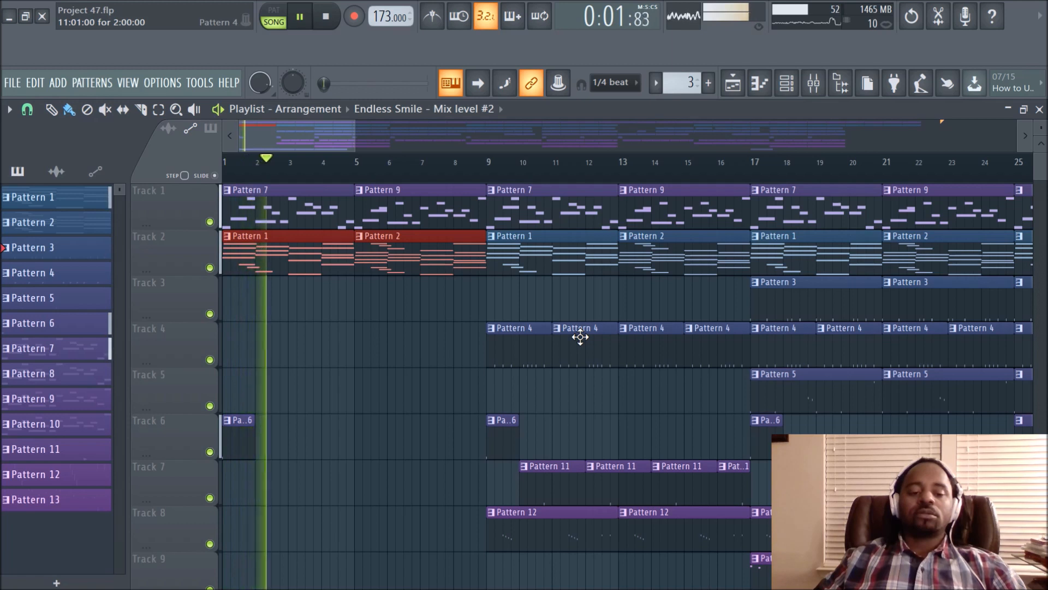
pyautogui.click(325, 16)
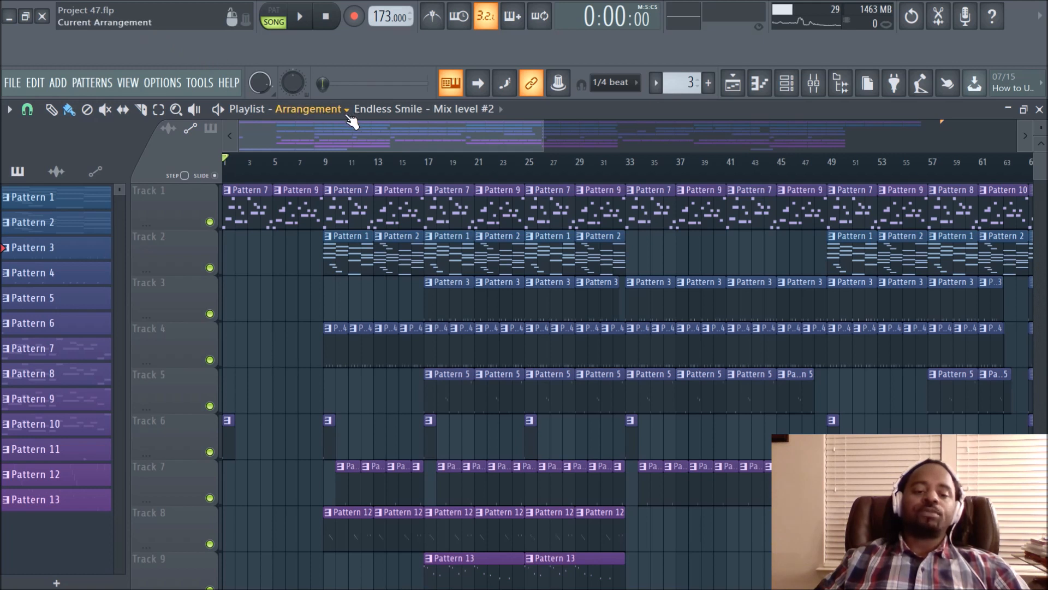
pyautogui.click(310, 108)
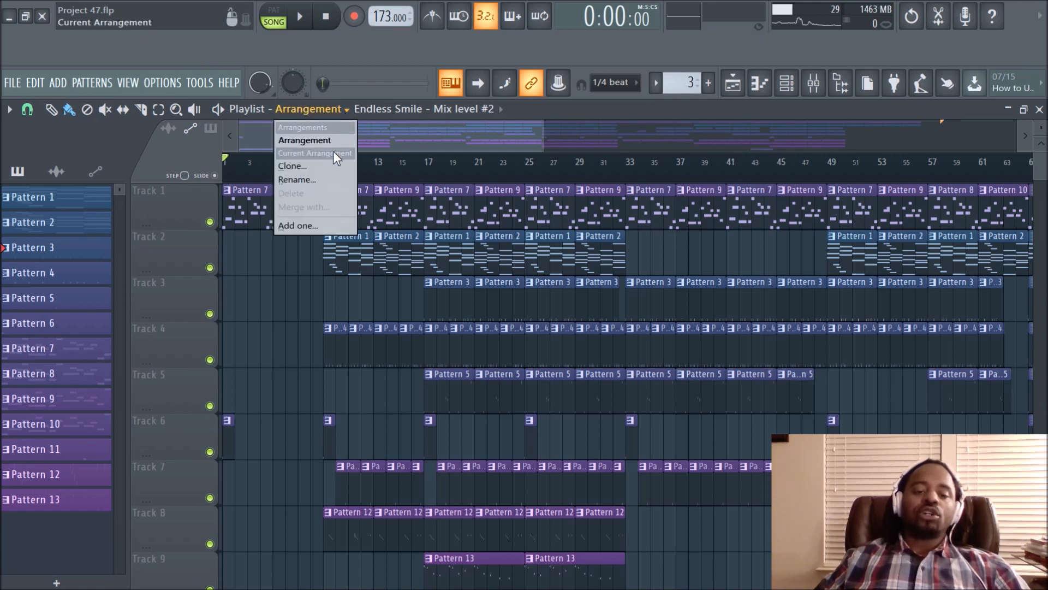
pyautogui.moveTo(330, 195)
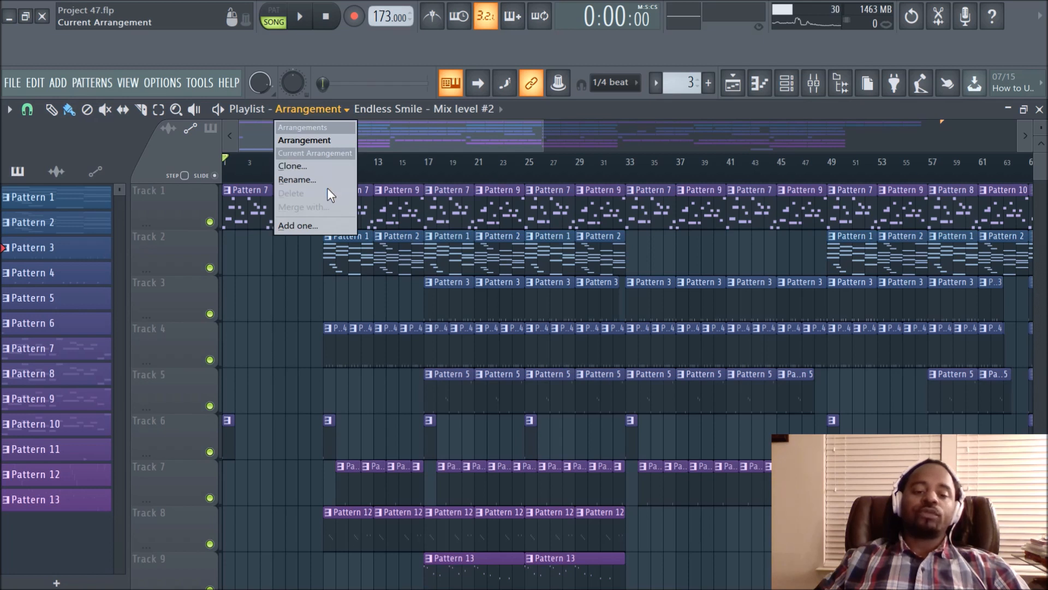
pyautogui.moveTo(315, 180)
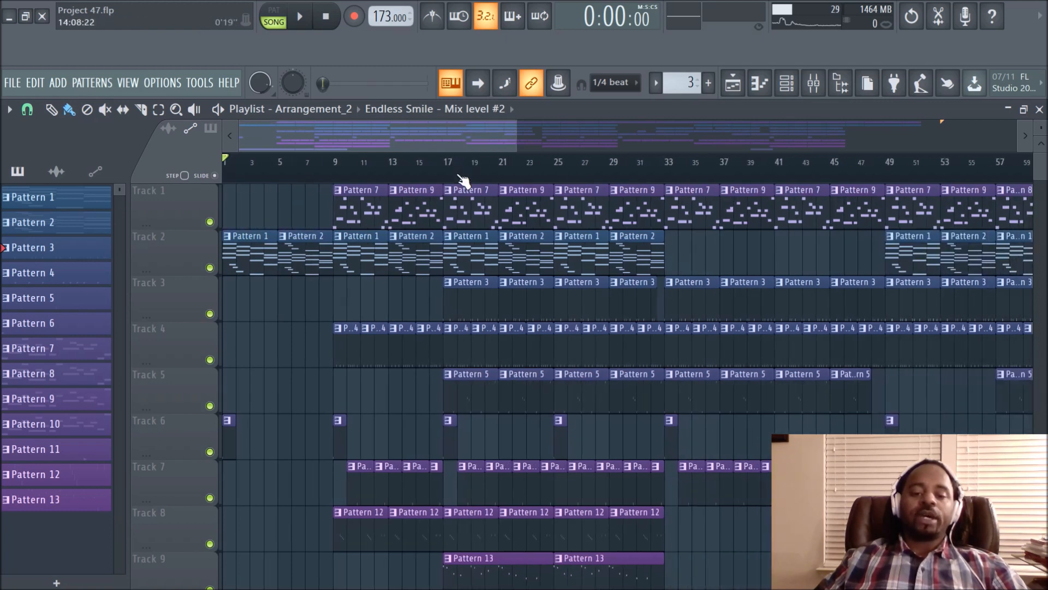
pyautogui.click(299, 16)
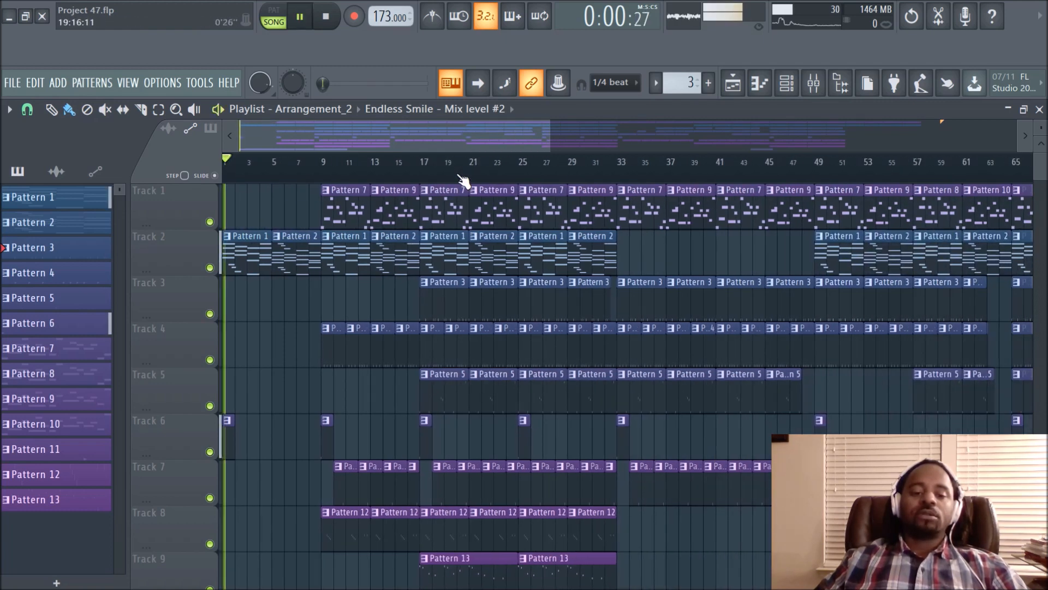
pyautogui.click(299, 17)
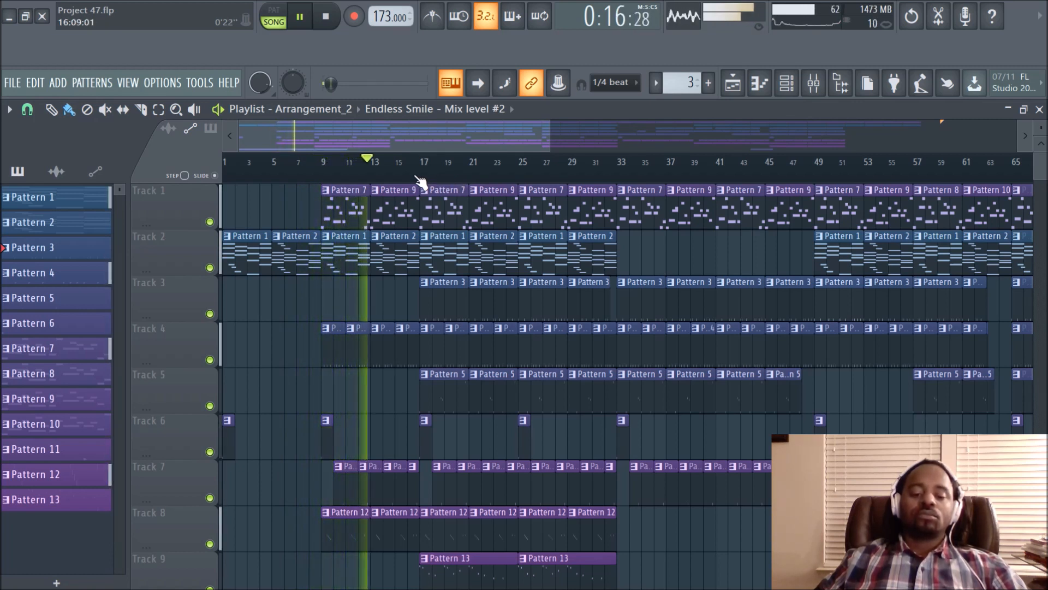
pyautogui.scroll(-3)
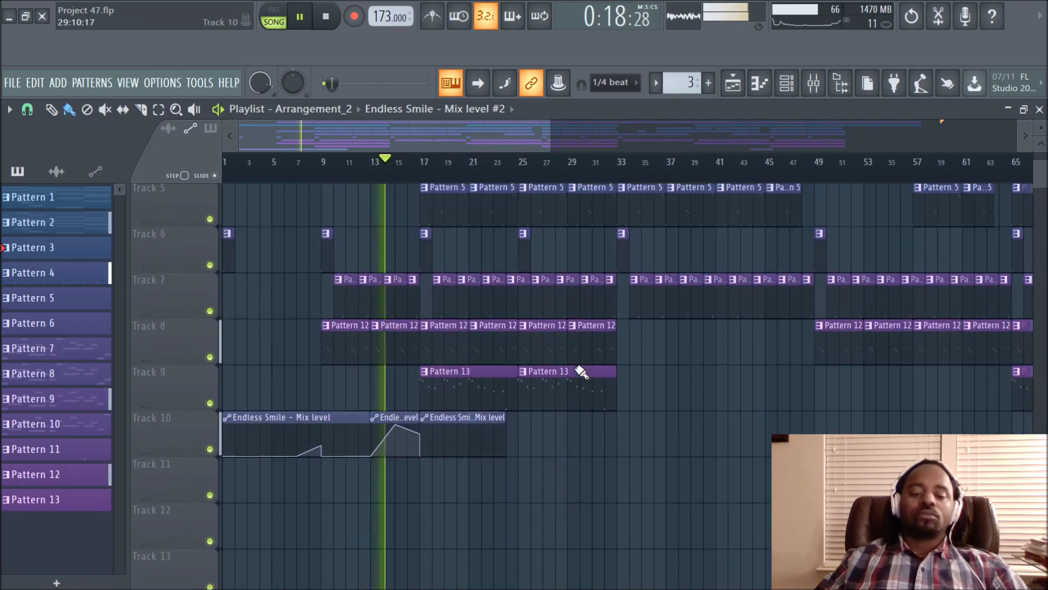
pyautogui.scroll(3)
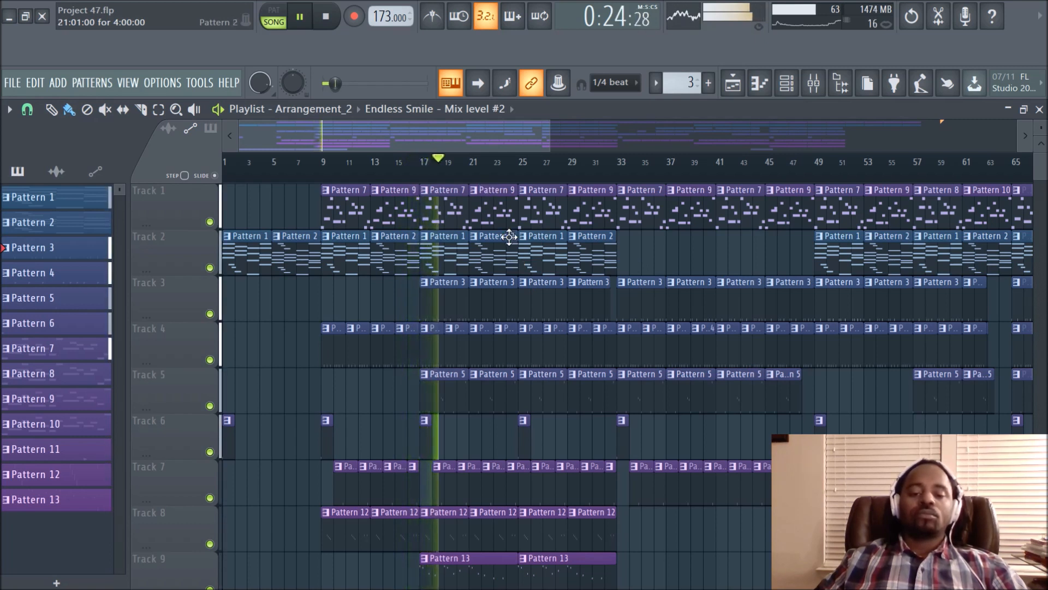
pyautogui.click(326, 16)
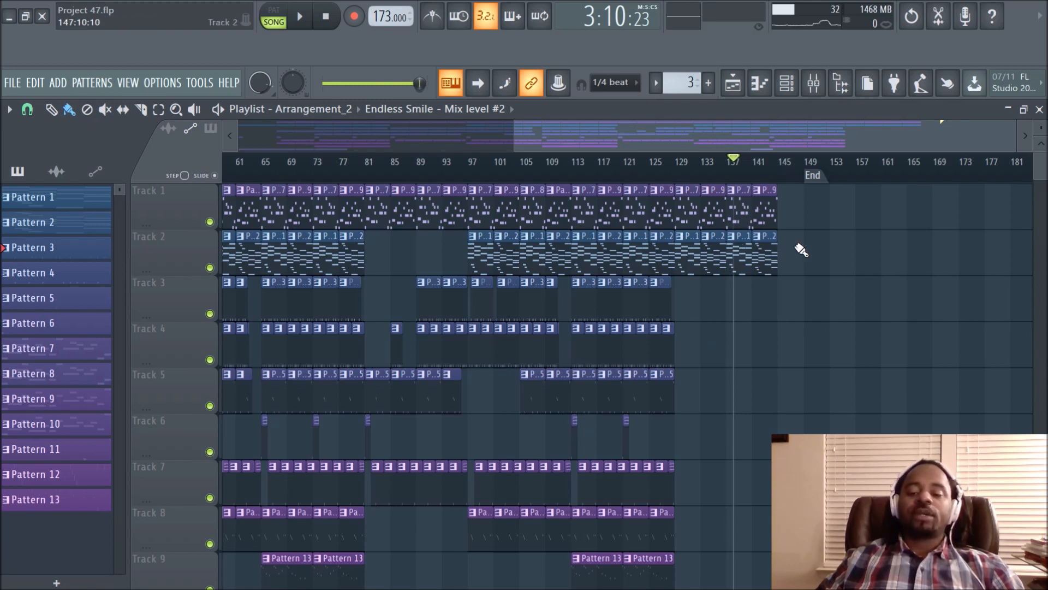
pyautogui.click(10, 110)
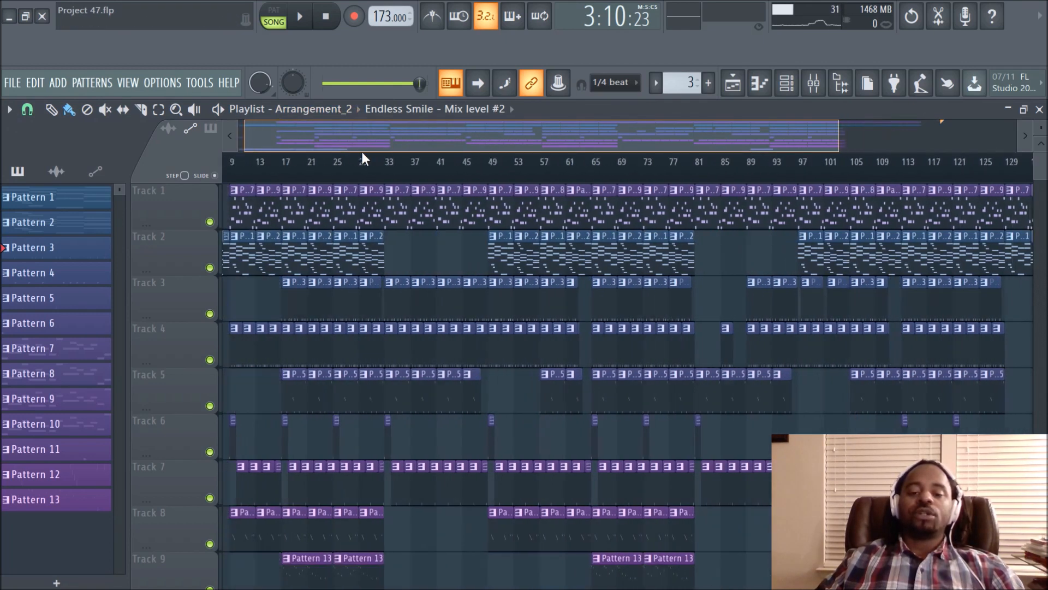
pyautogui.click(313, 108)
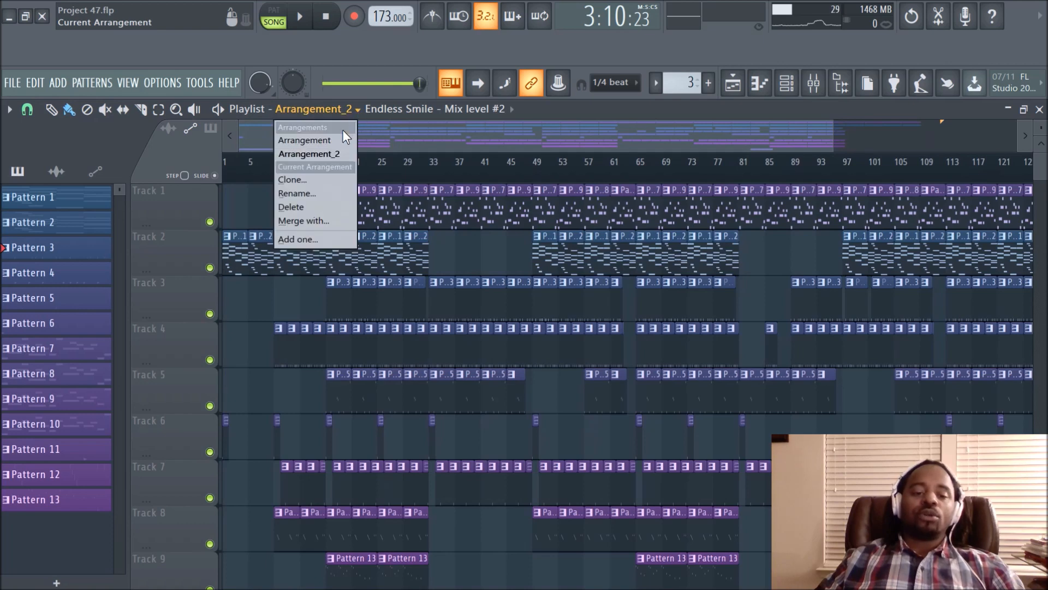
pyautogui.click(305, 139)
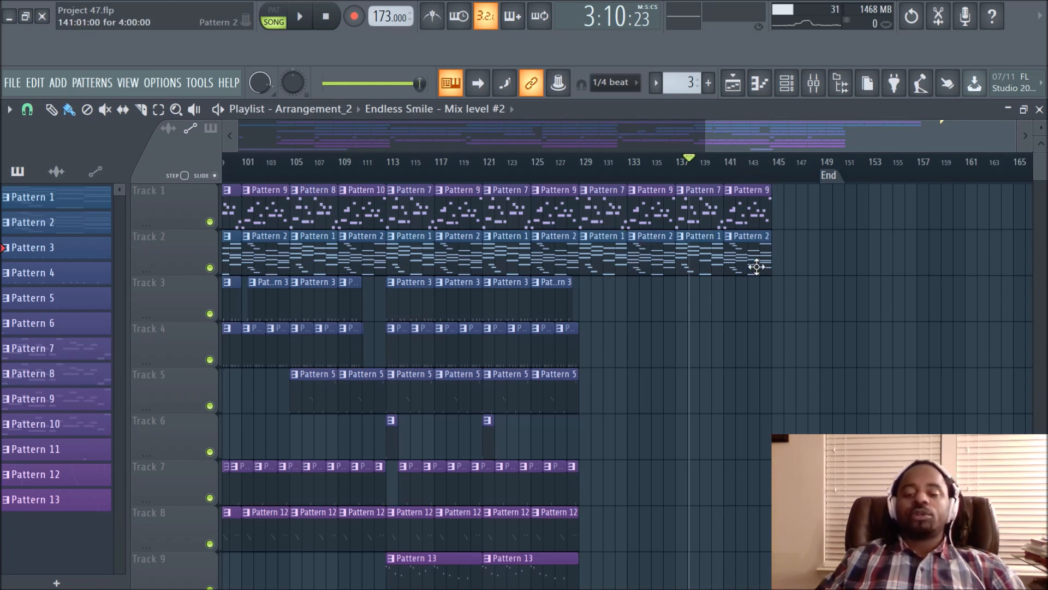
pyautogui.click(299, 16)
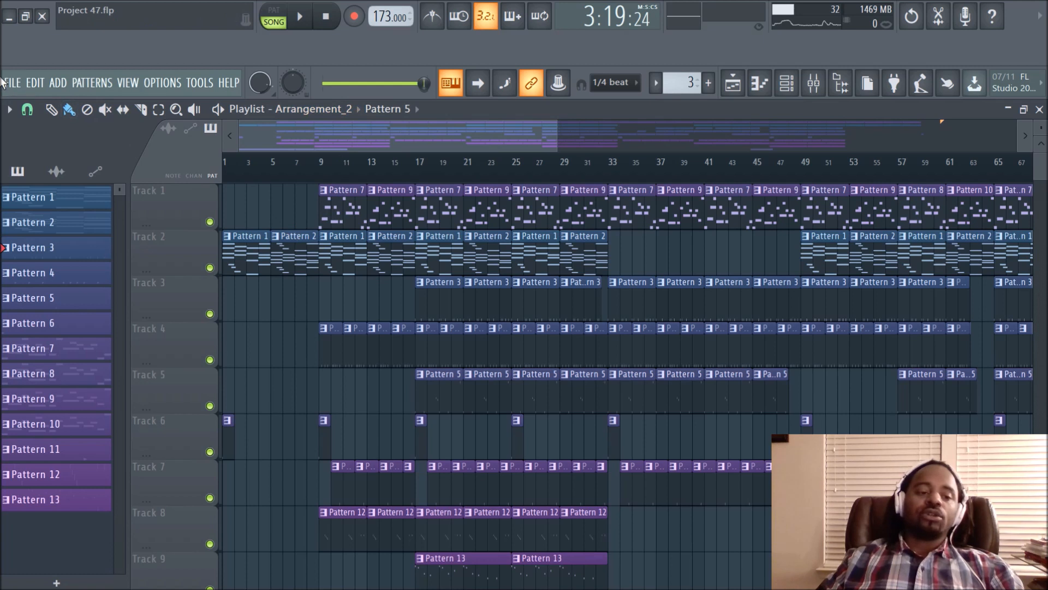
# Return to the original Arrangement holding the beat and bring up the arrangements list again
pyautogui.click(314, 108)
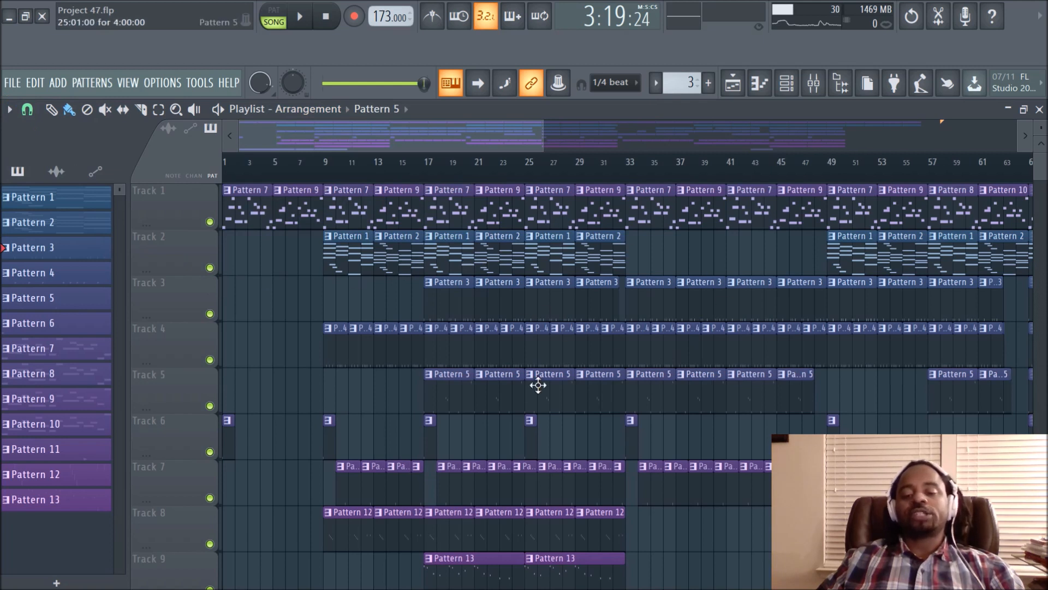
pyautogui.click(309, 109)
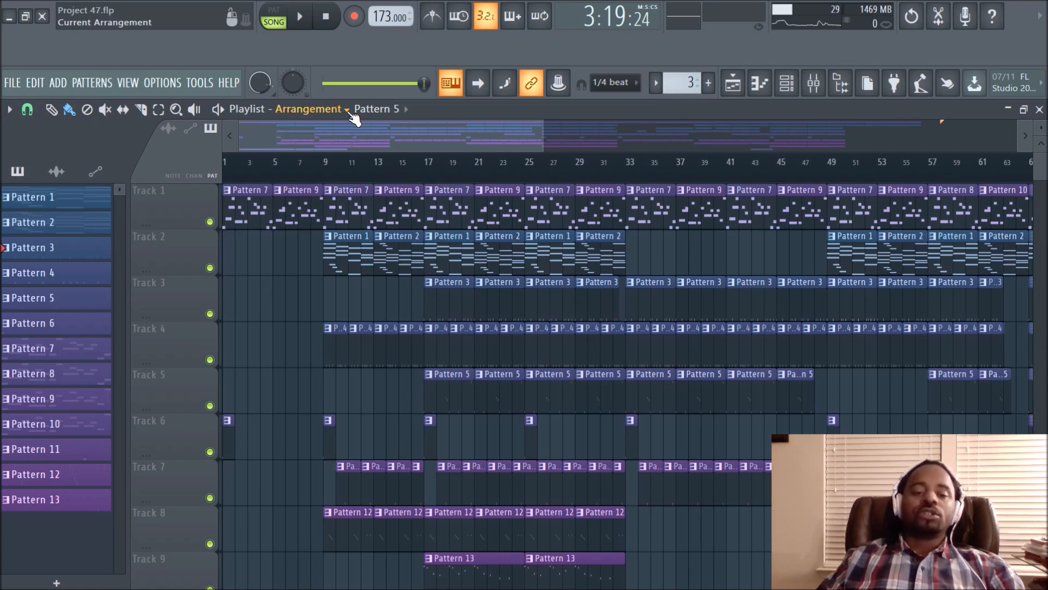
pyautogui.click(309, 108)
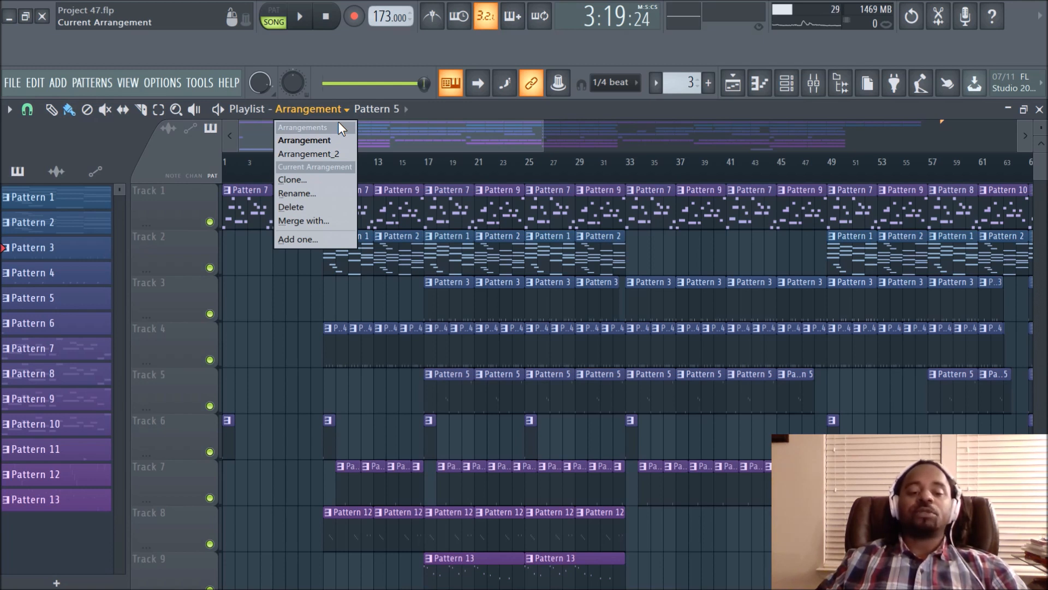
pyautogui.moveTo(297, 194)
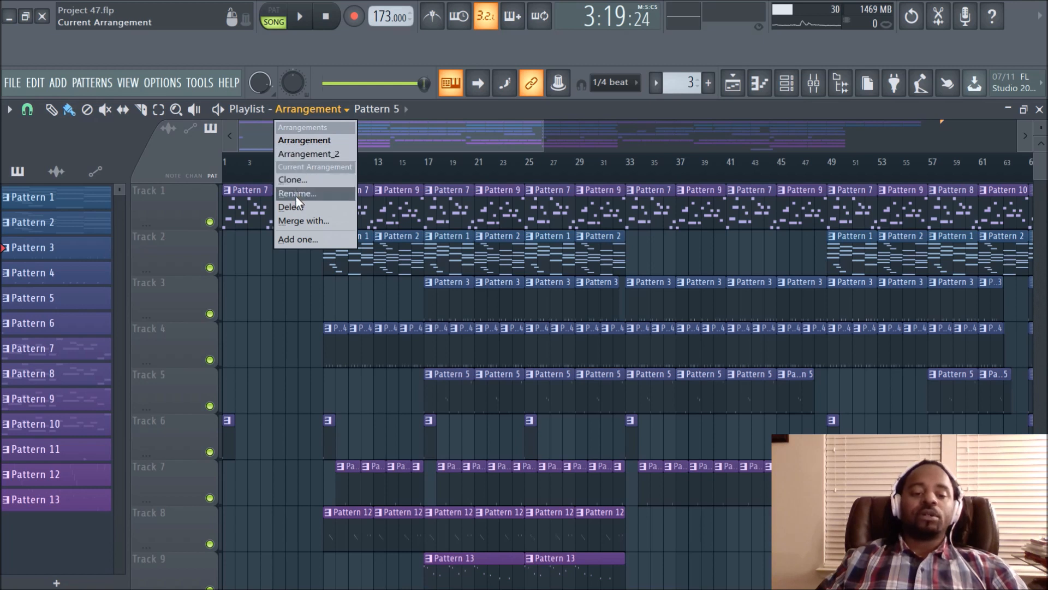
pyautogui.moveTo(314, 184)
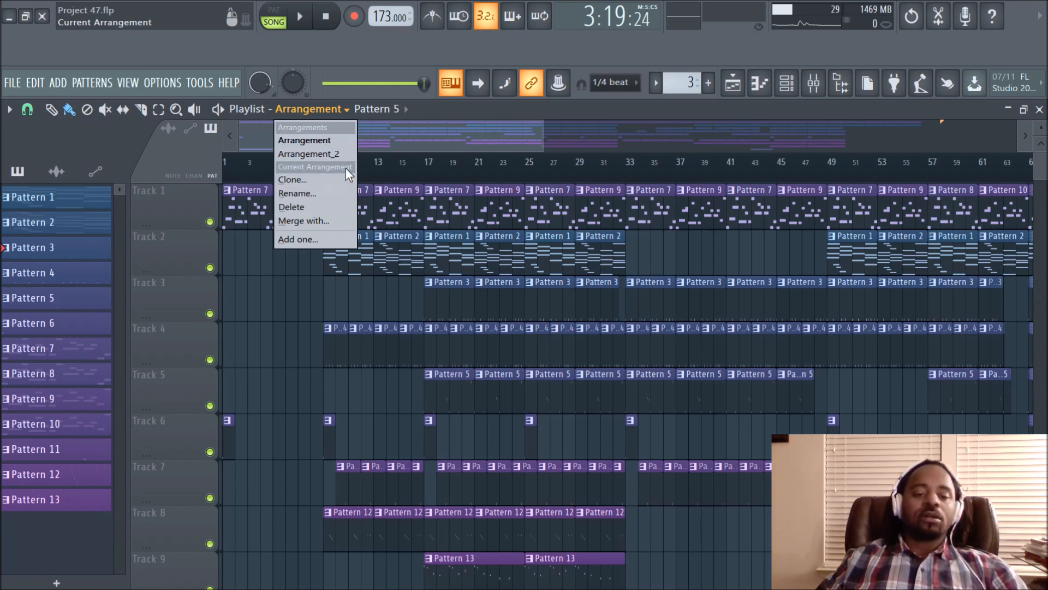
# Set up Arrangement_3 with Patterns 1, 4 and 7 starting together at bar 1
pyautogui.click(308, 154)
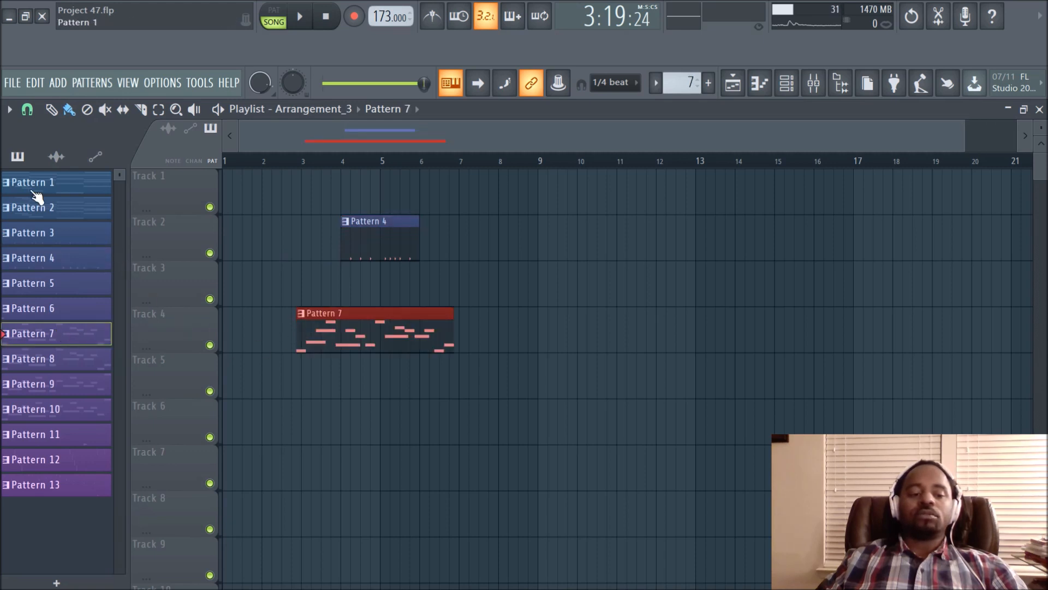
pyautogui.click(32, 182)
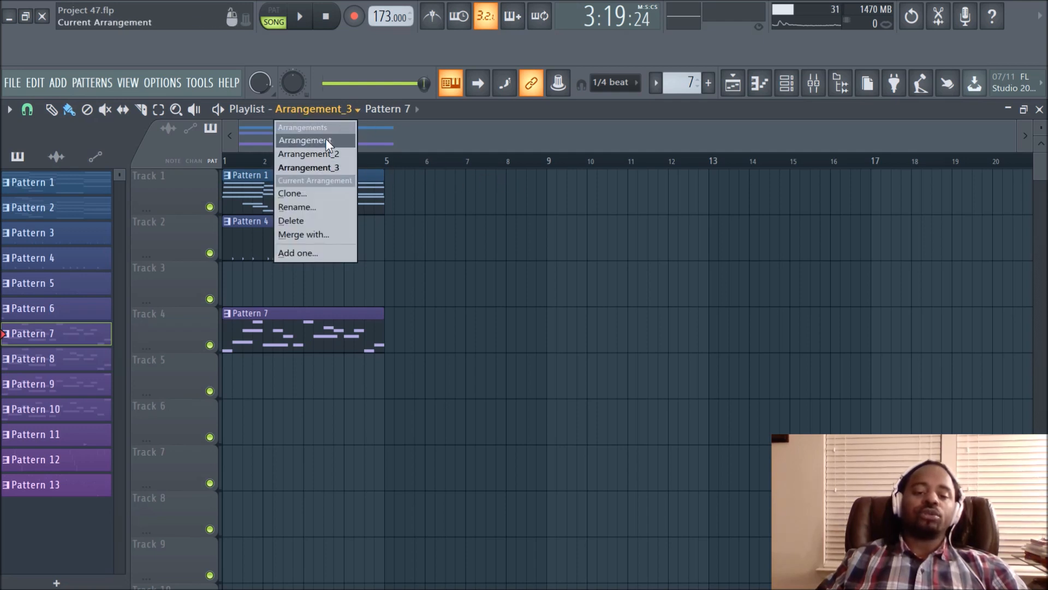
# Clone the current arrangement as Arrangement_4, keeping the default name
pyautogui.click(304, 140)
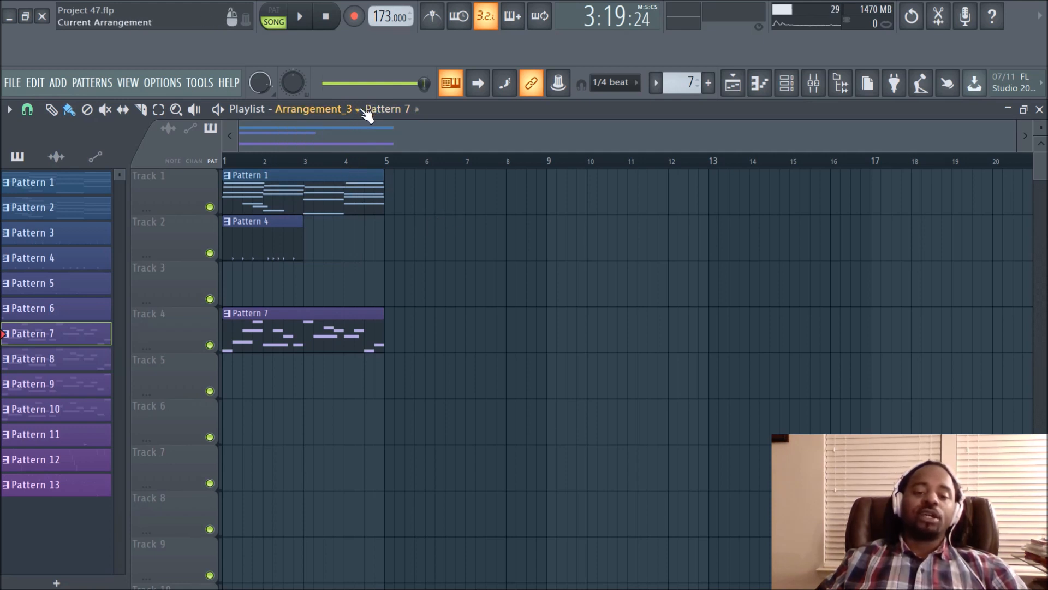
pyautogui.click(312, 109)
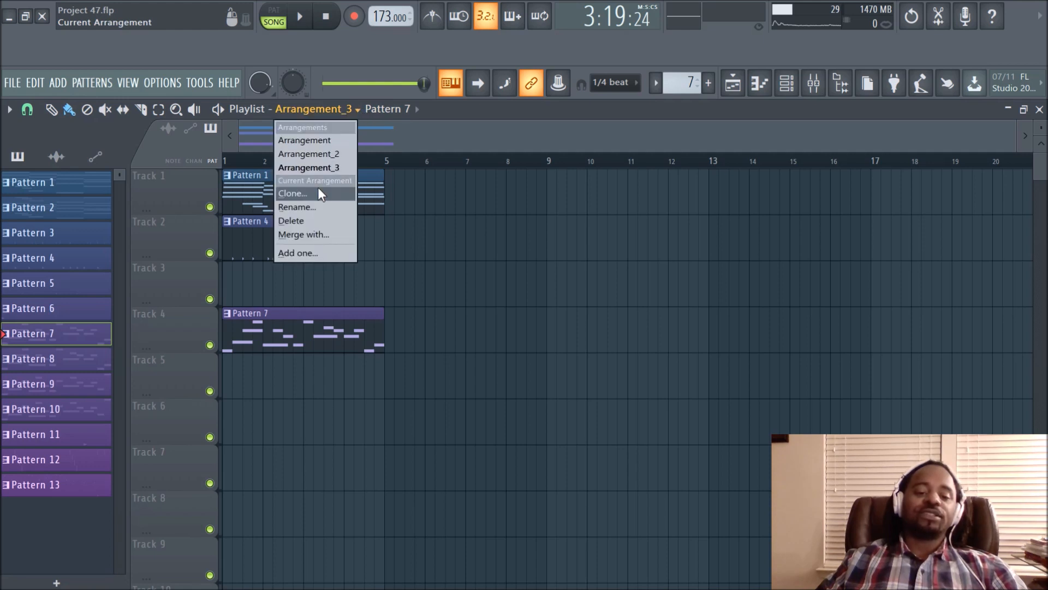
pyautogui.click(296, 207)
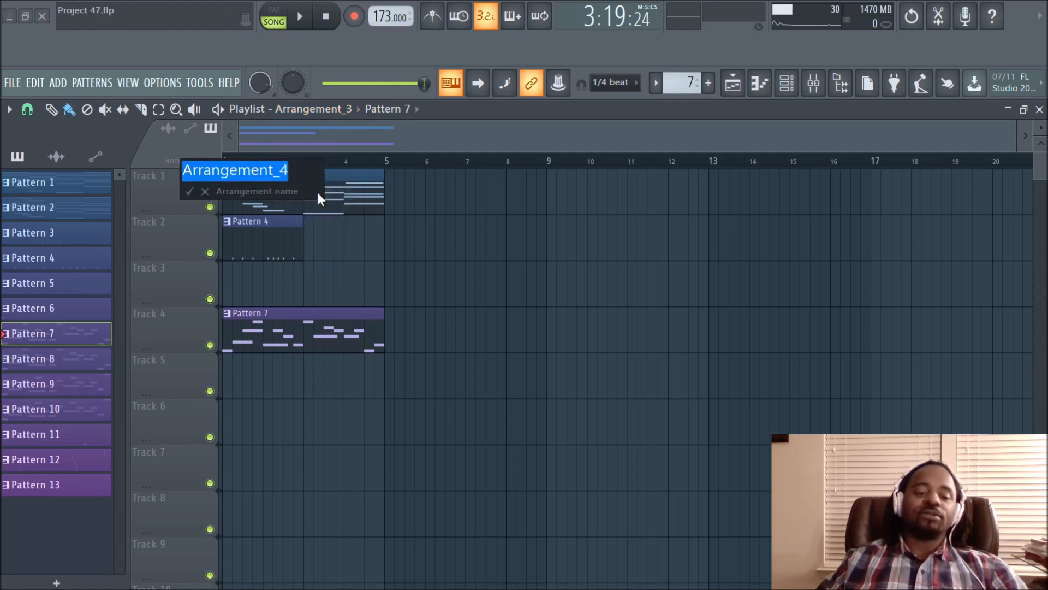
pyautogui.click(190, 191)
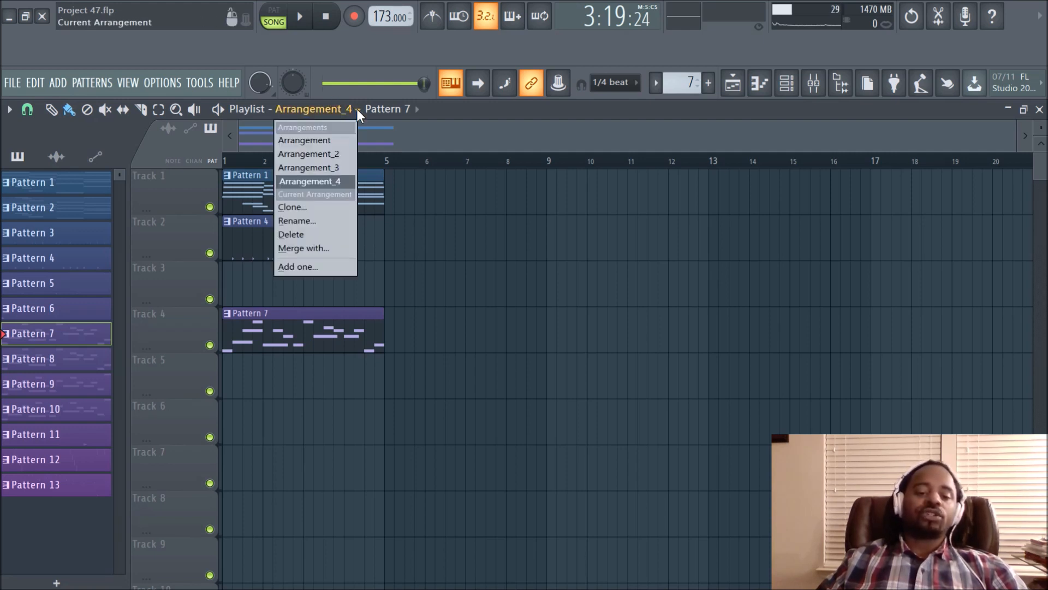
# Review the Rename box for Arrangement_4 without changing it, then start Merge with..
pyautogui.click(296, 220)
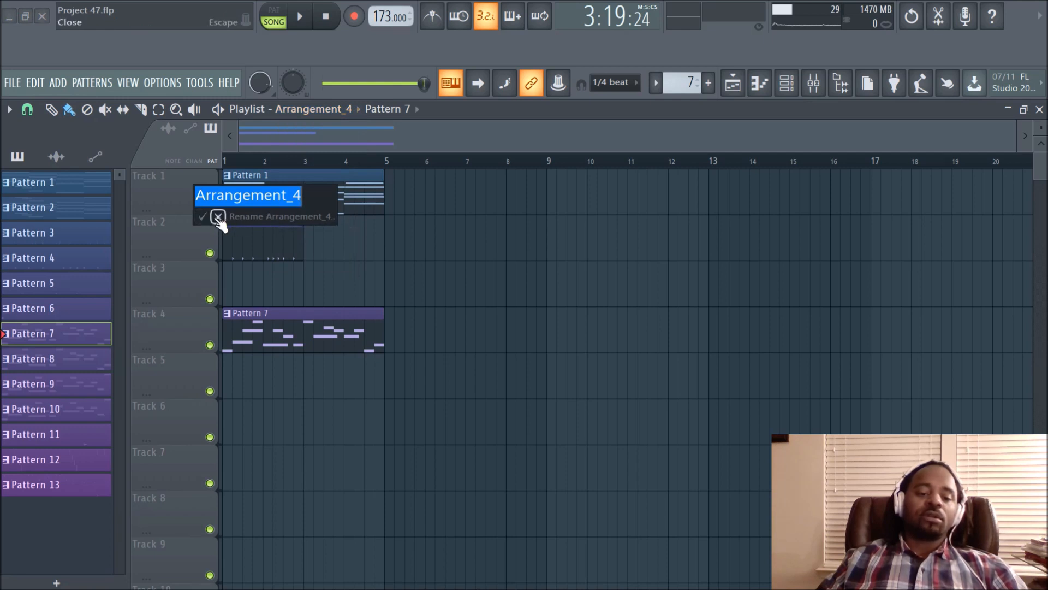
pyautogui.click(359, 109)
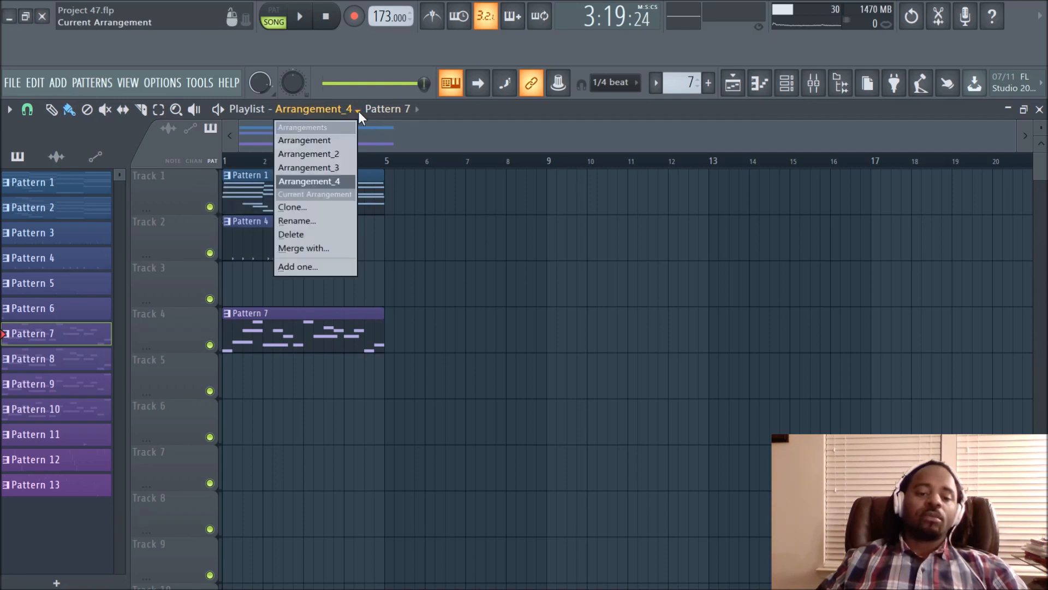
pyautogui.moveTo(328, 257)
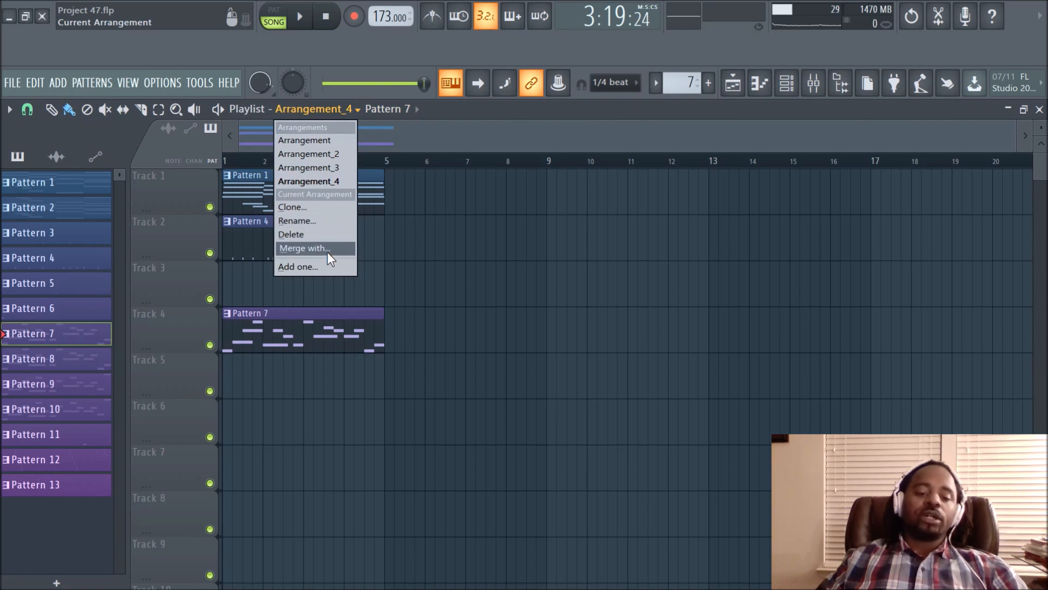
pyautogui.click(305, 248)
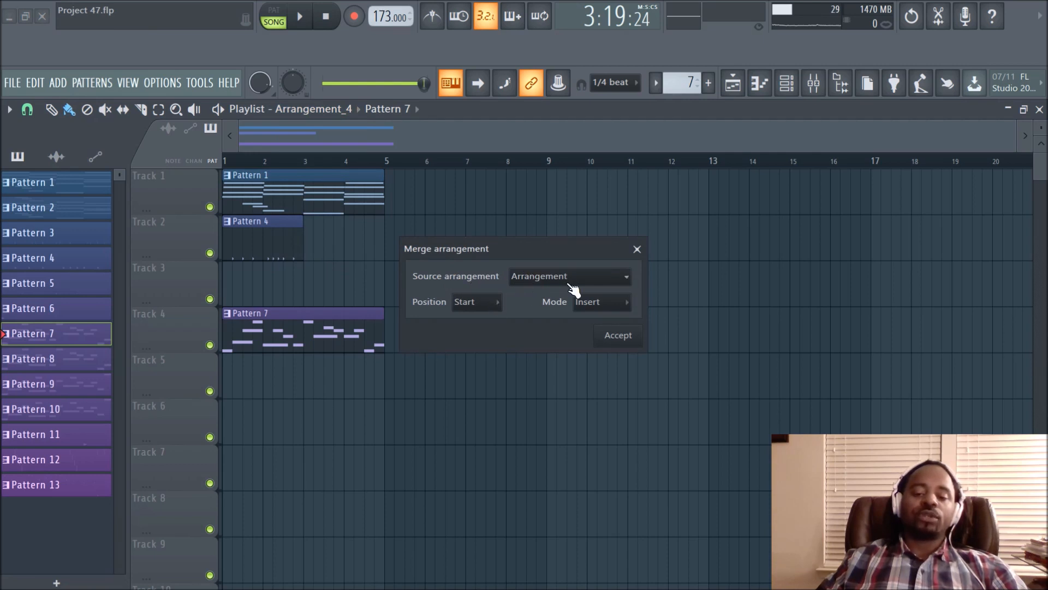
pyautogui.moveTo(618, 284)
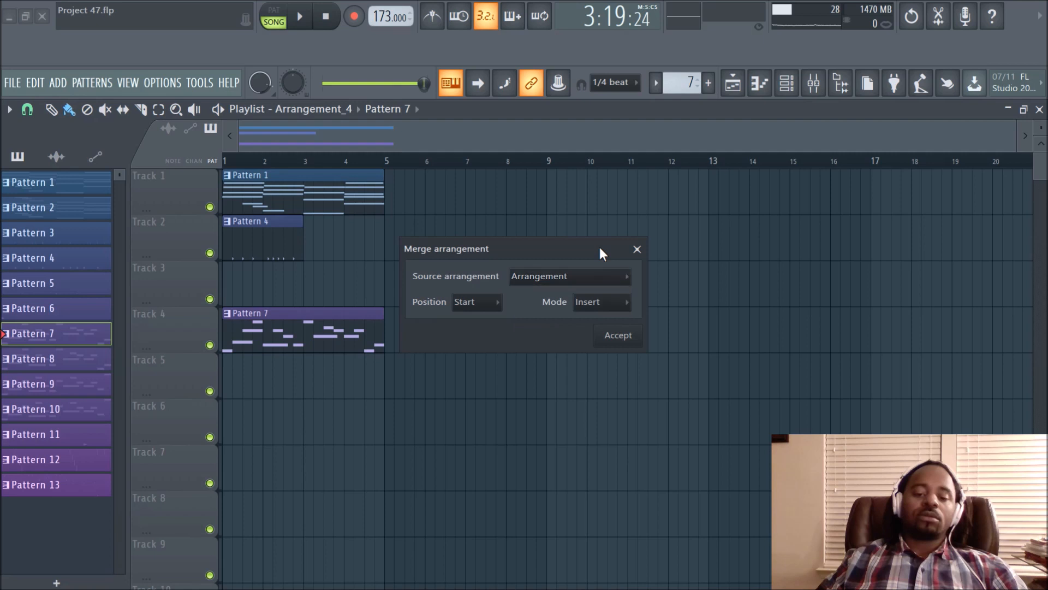
pyautogui.moveTo(525, 334)
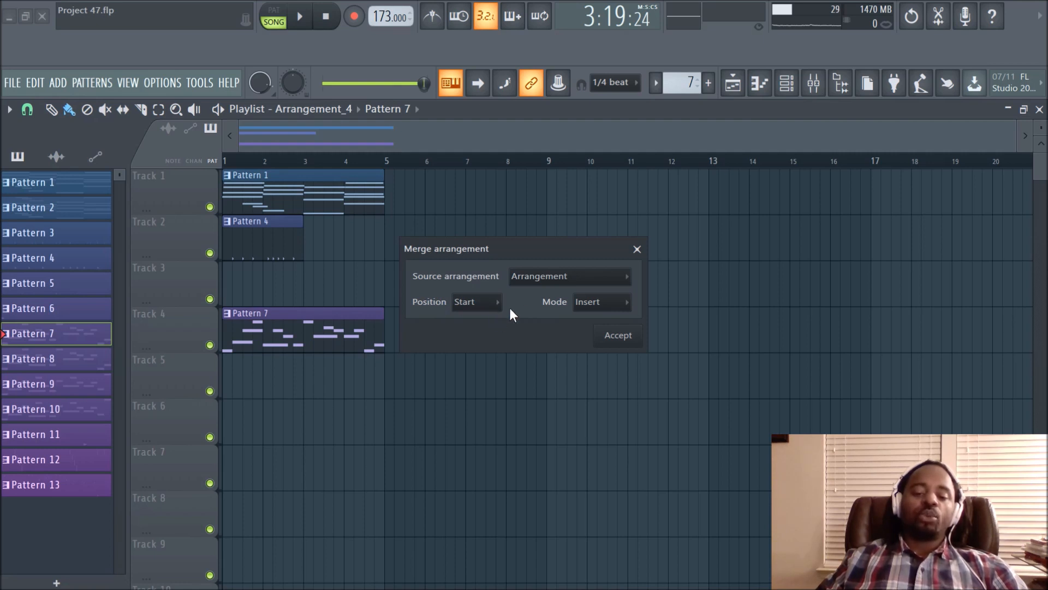
pyautogui.moveTo(299, 223)
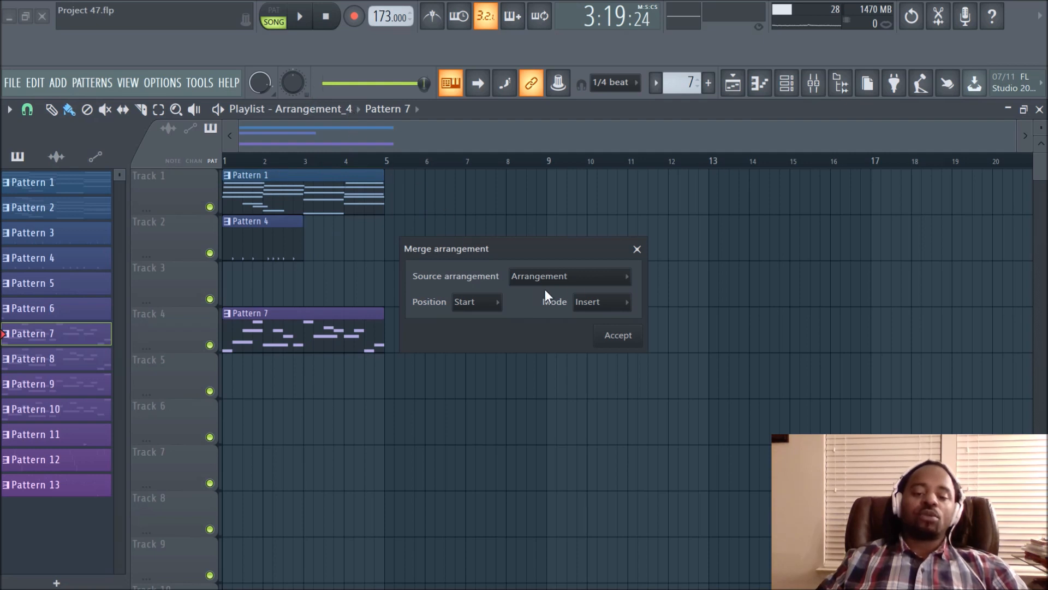
pyautogui.moveTo(627, 308)
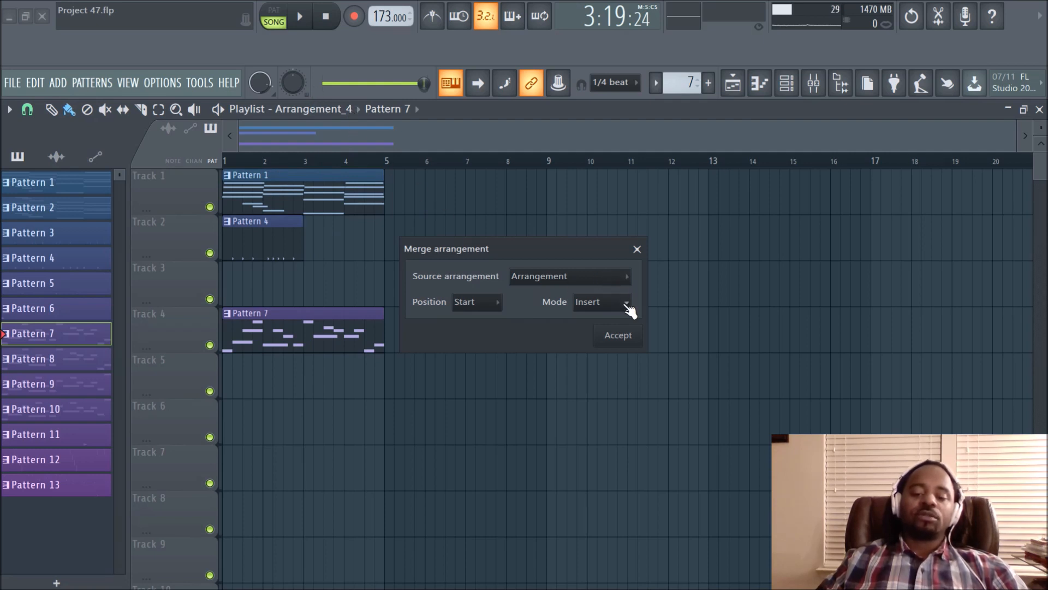
# Review the merge modes (Insert/Merge/Replace) and leave the mode on Insert
pyautogui.click(600, 301)
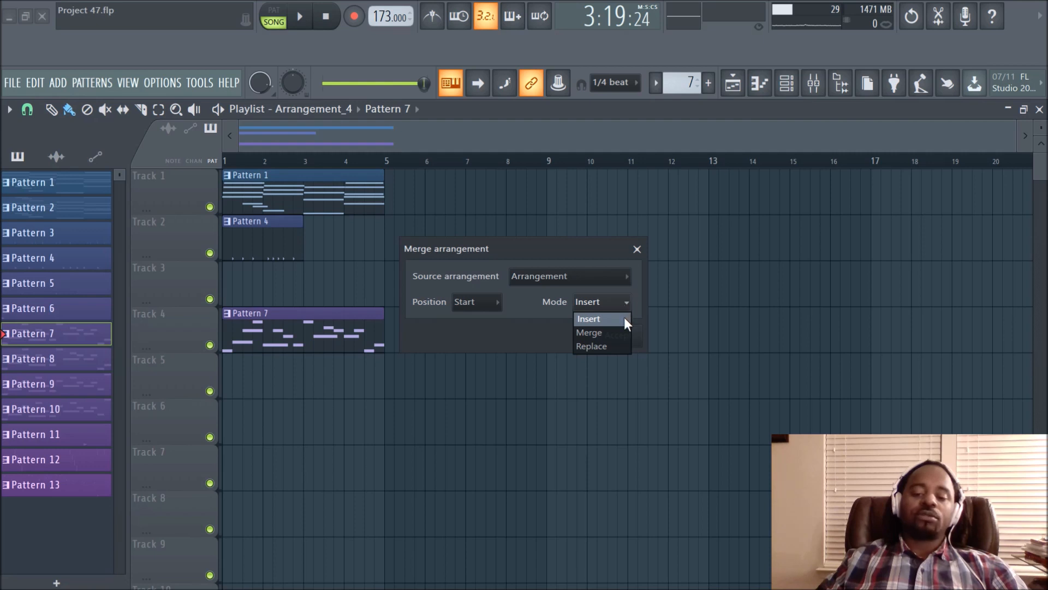
pyautogui.click(587, 318)
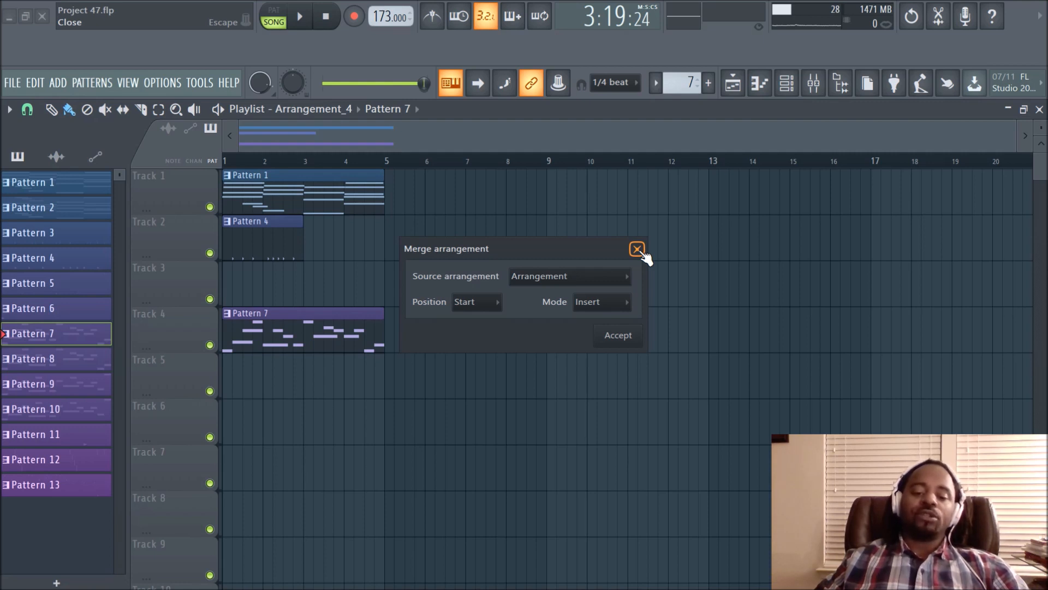
pyautogui.moveTo(659, 256)
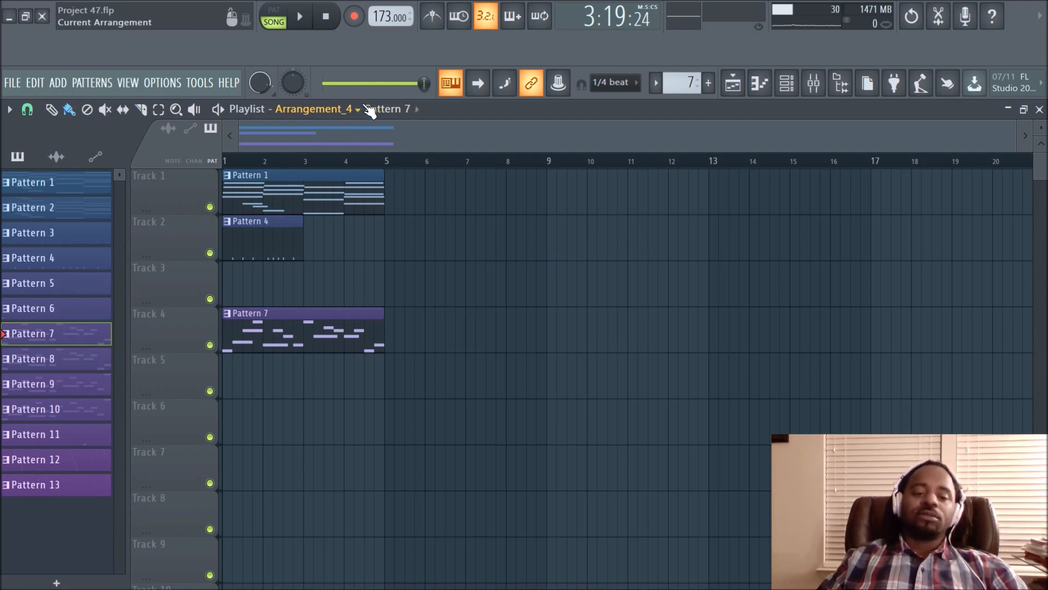
# Make the original Arrangement with the full beat active again
pyautogui.click(314, 108)
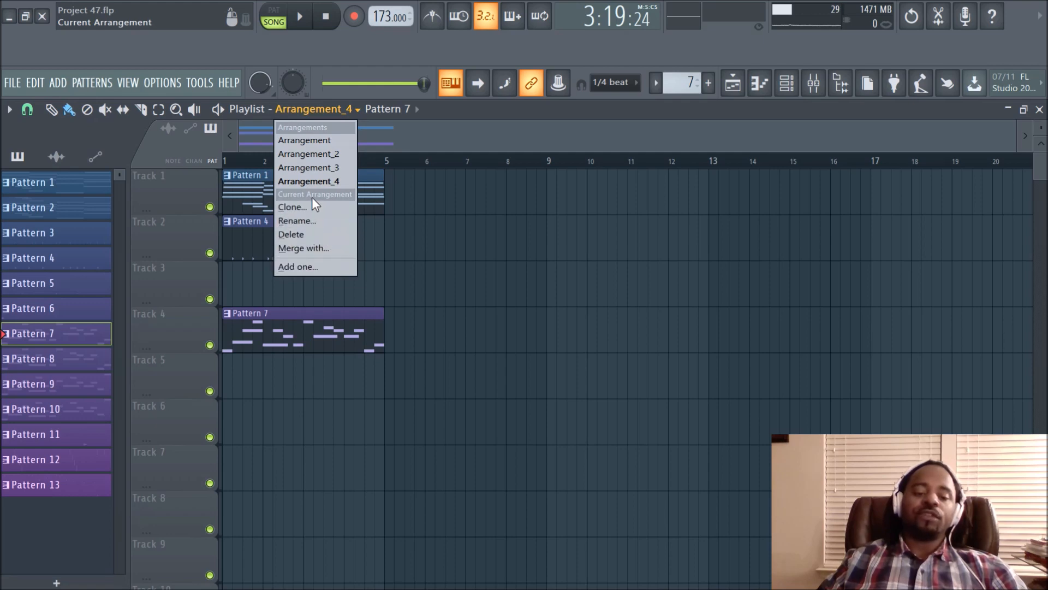
pyautogui.moveTo(316, 154)
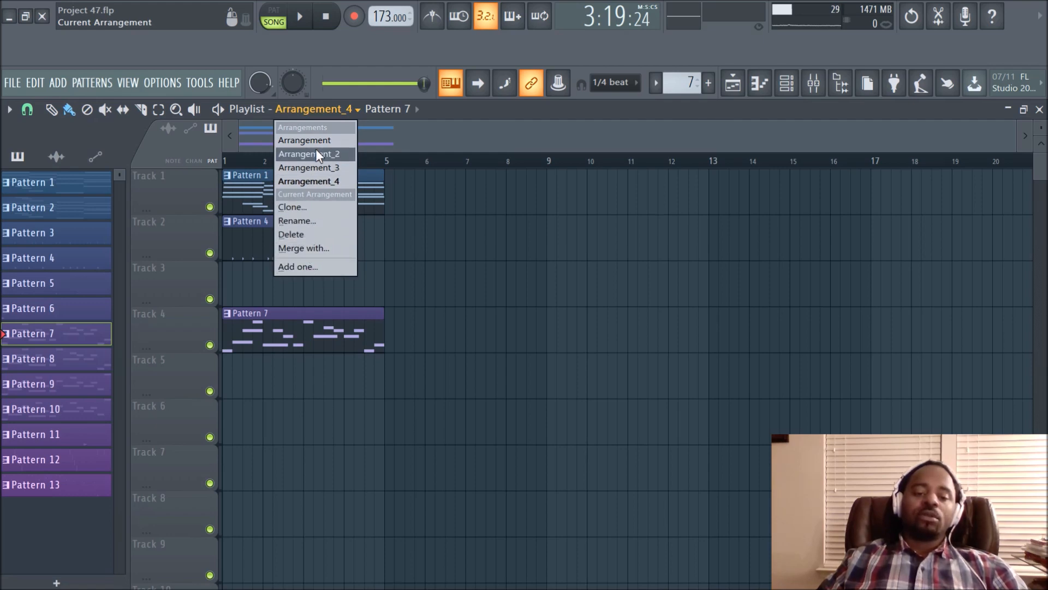
pyautogui.click(305, 139)
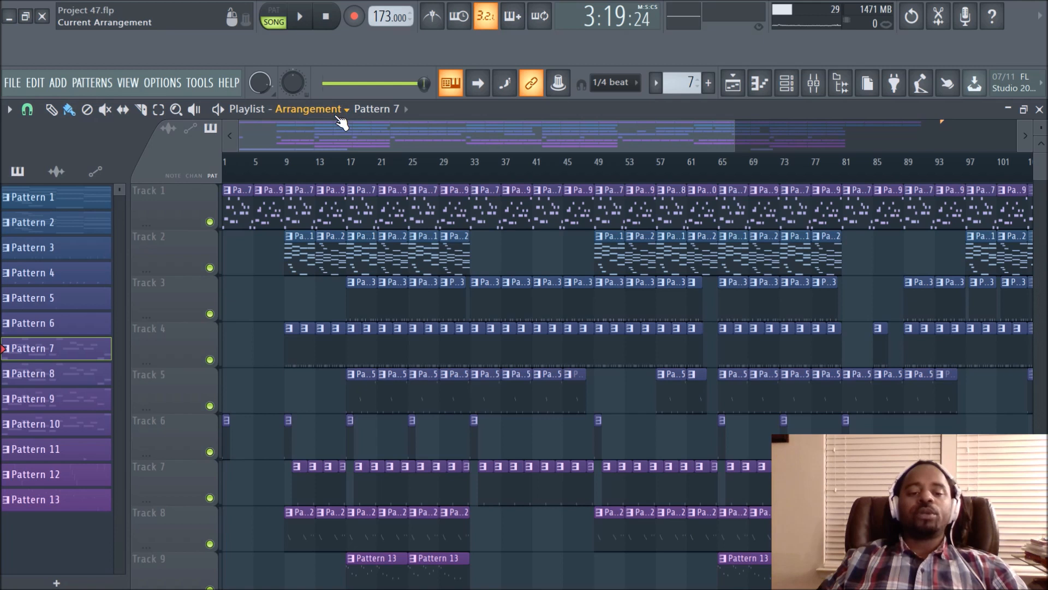
pyautogui.moveTo(302, 126)
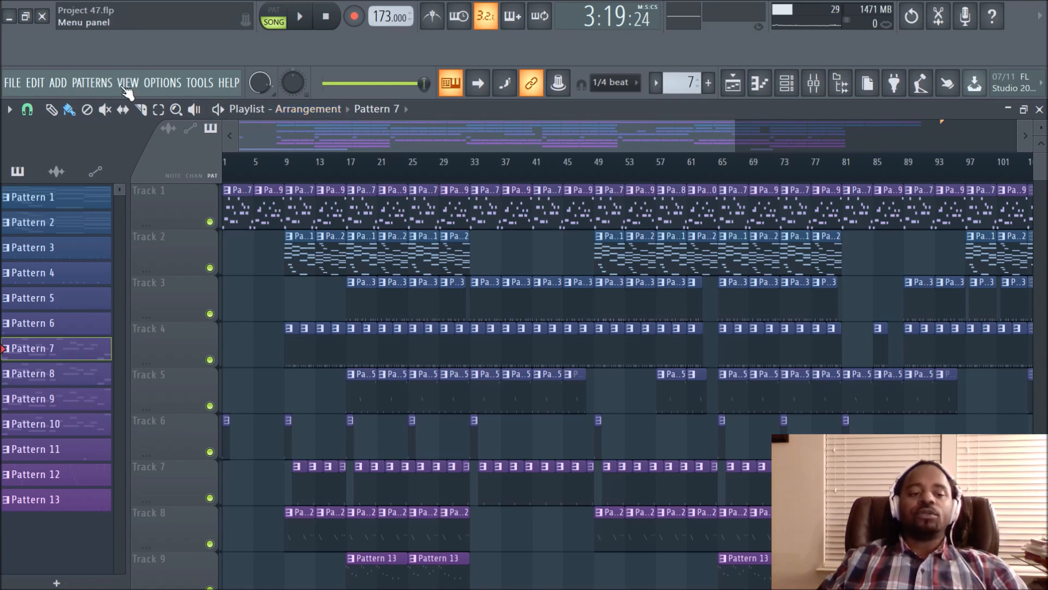
# Browse the VIEW menu's Toolbars options, then bring up the compact main menu
pyautogui.click(198, 82)
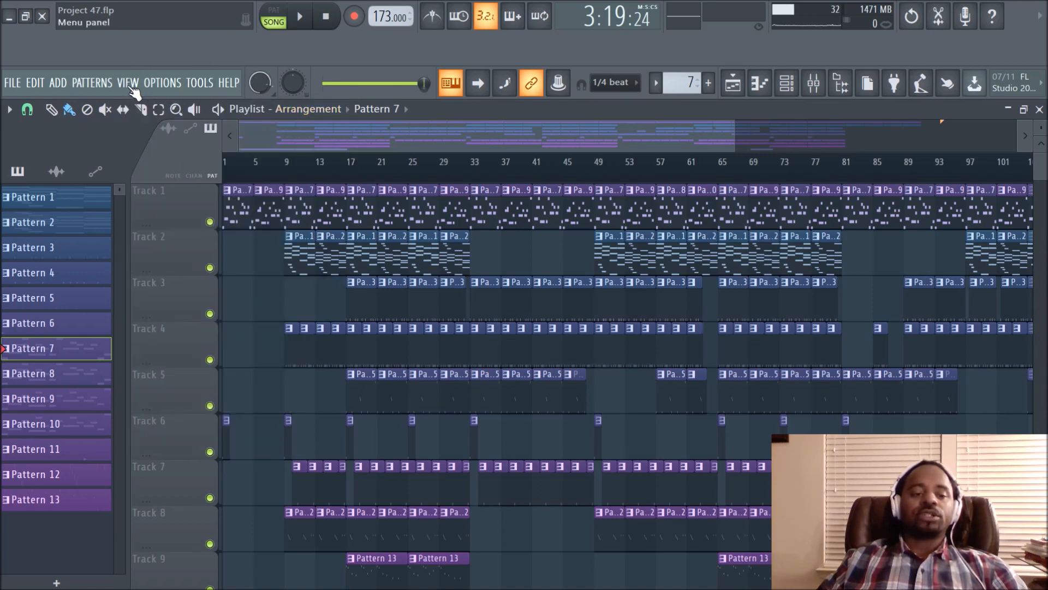
pyautogui.click(128, 82)
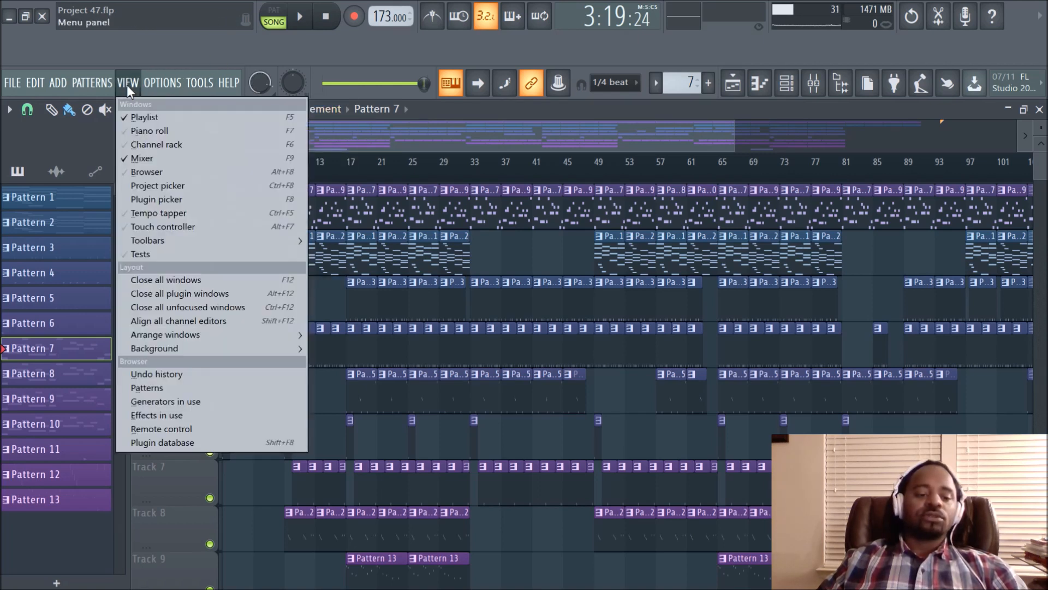
pyautogui.moveTo(156, 198)
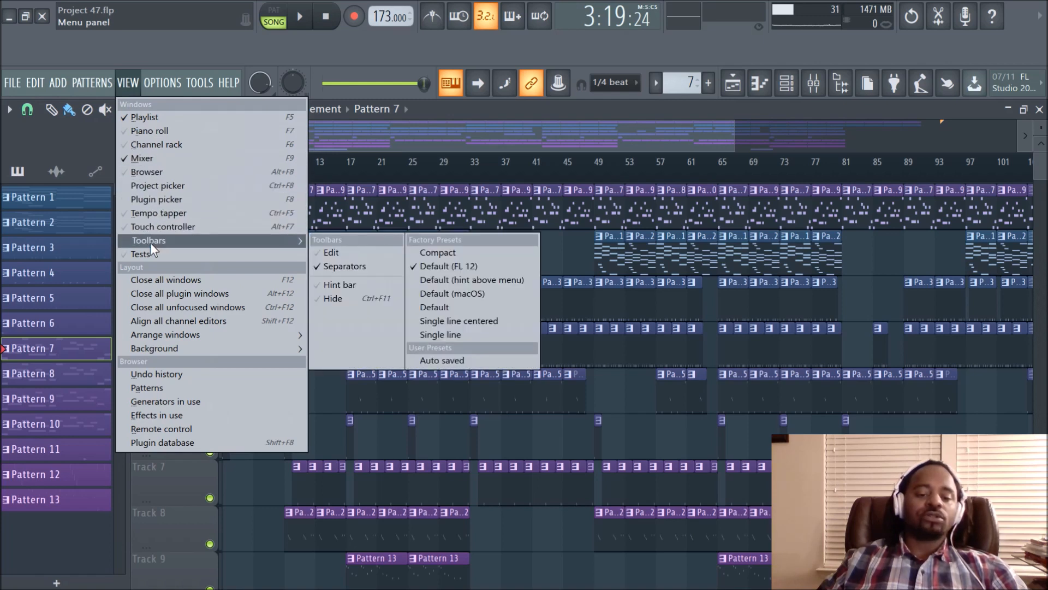
pyautogui.click(162, 82)
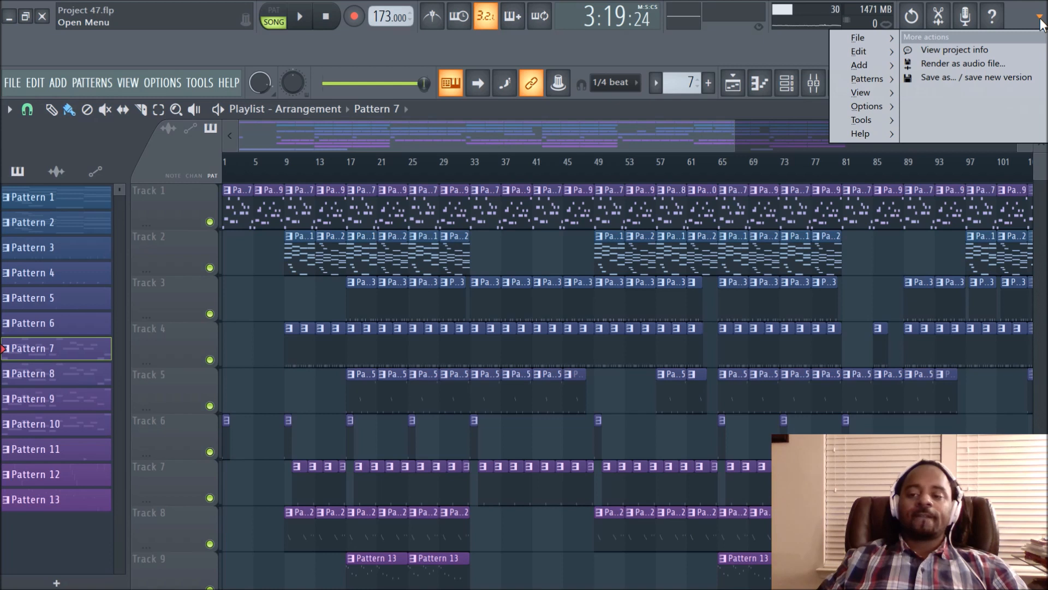
pyautogui.moveTo(1021, 19)
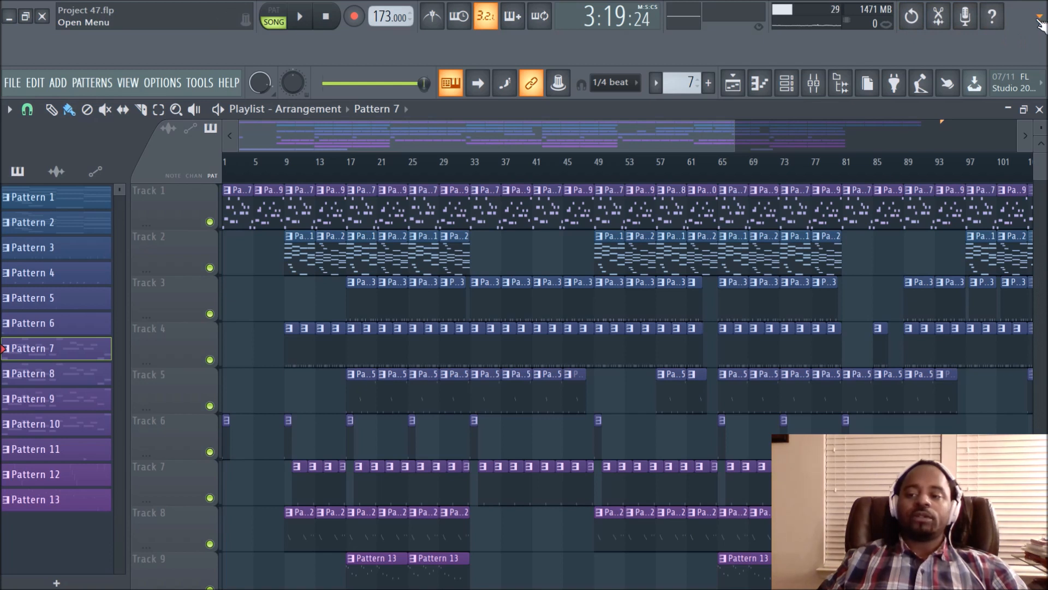
pyautogui.click(1039, 16)
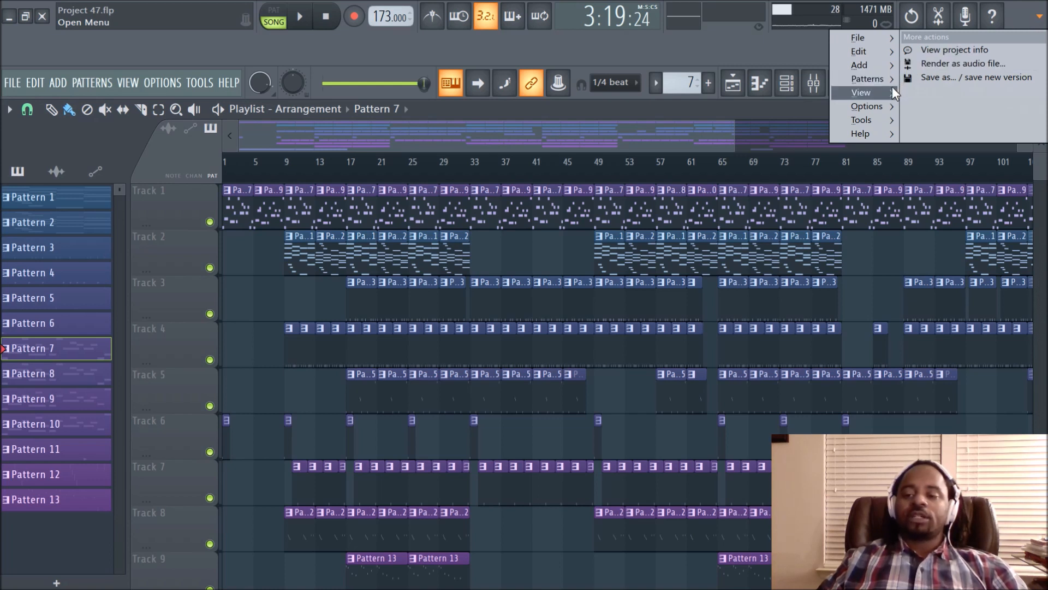
pyautogui.click(861, 92)
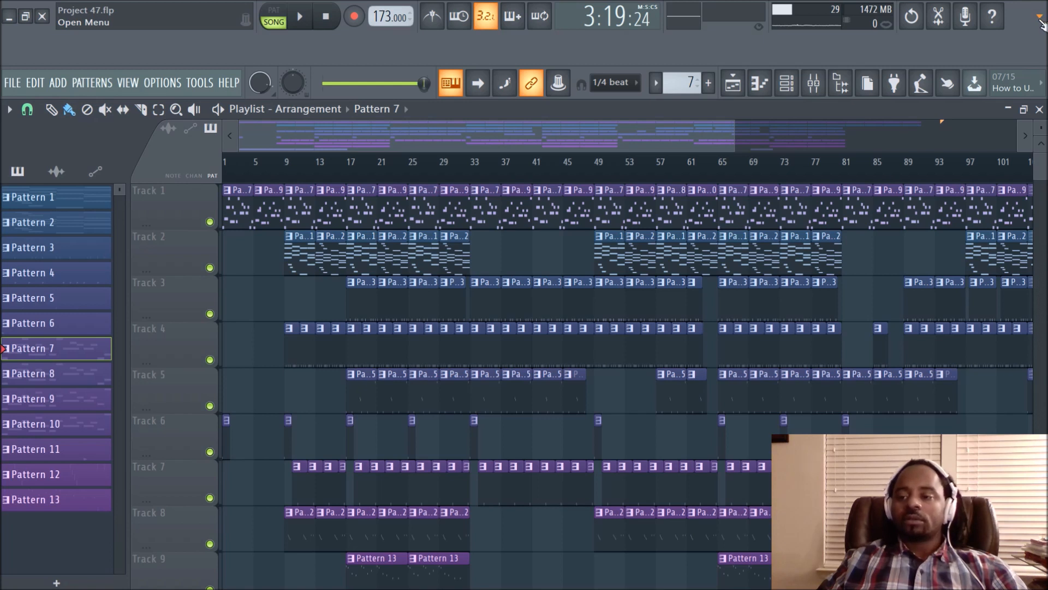
pyautogui.click(1038, 14)
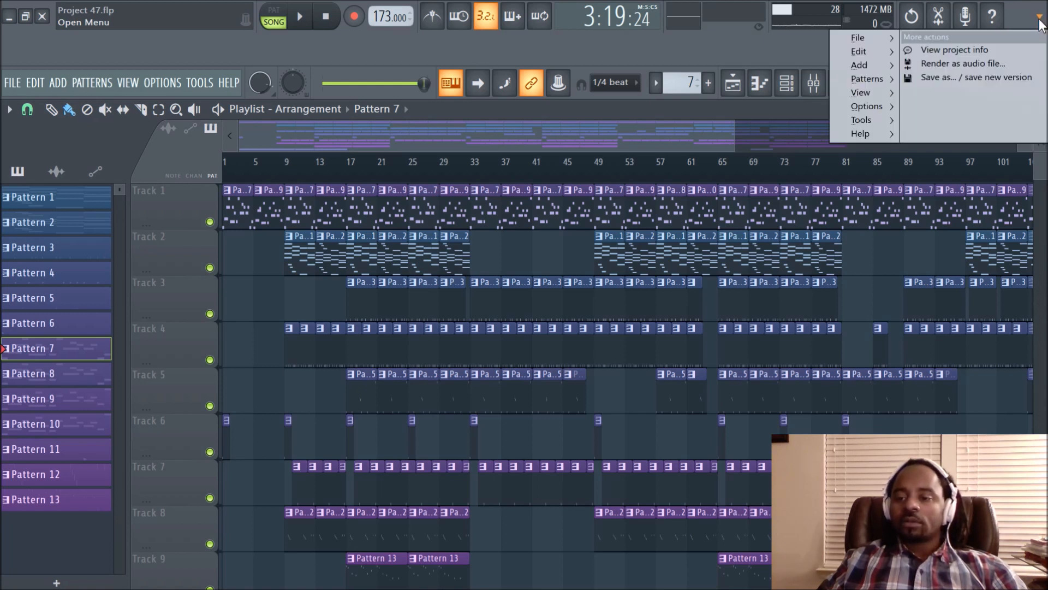
pyautogui.moveTo(863, 134)
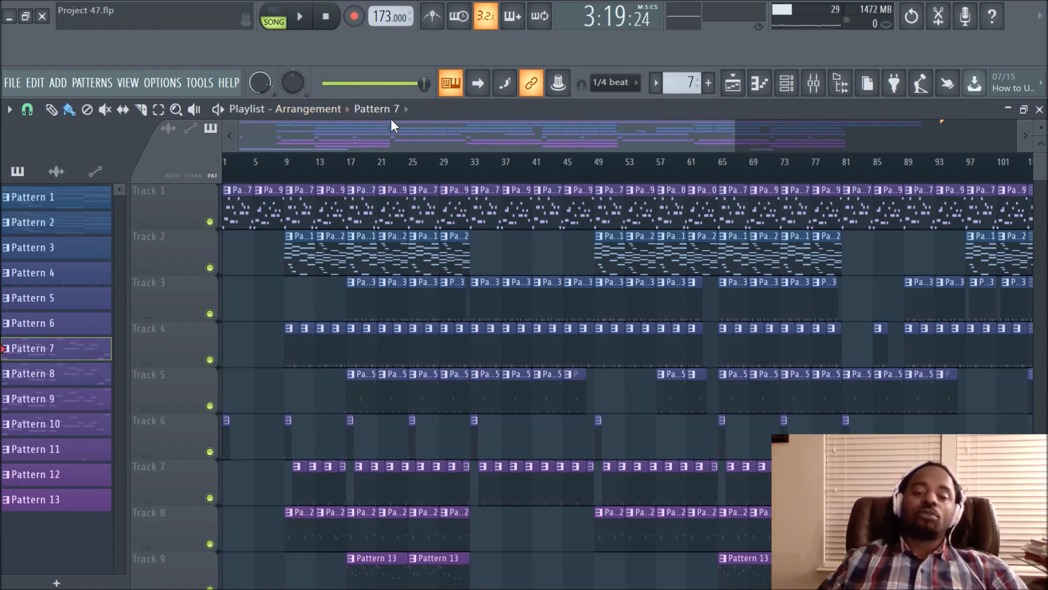
pyautogui.moveTo(494, 111)
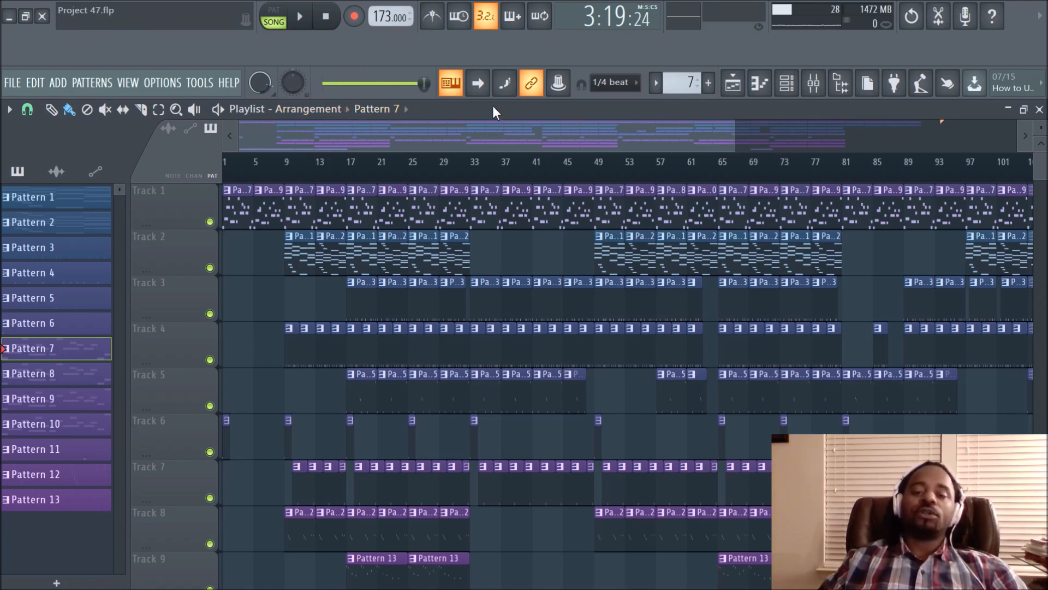